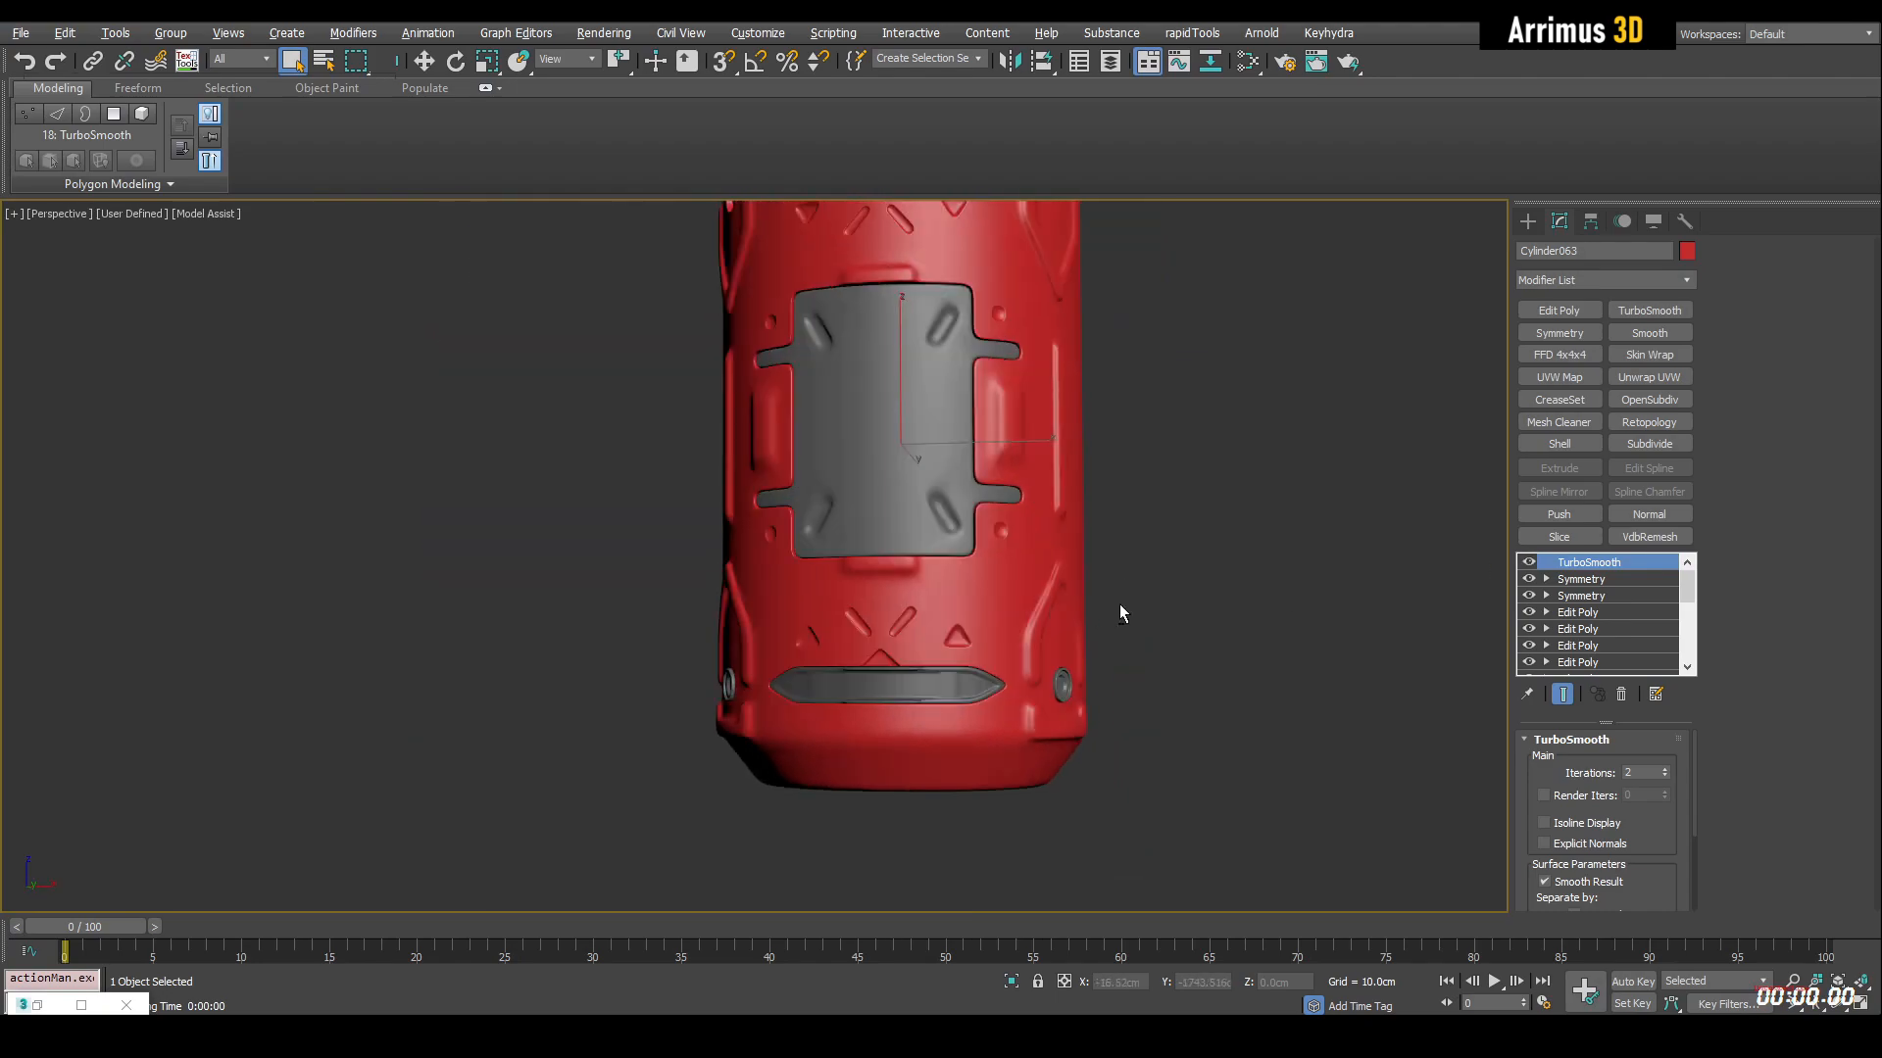
# Add an Edit Poly modifier above Symmetry on the cylinder and enter Polygon mode.
pyautogui.press('F4')
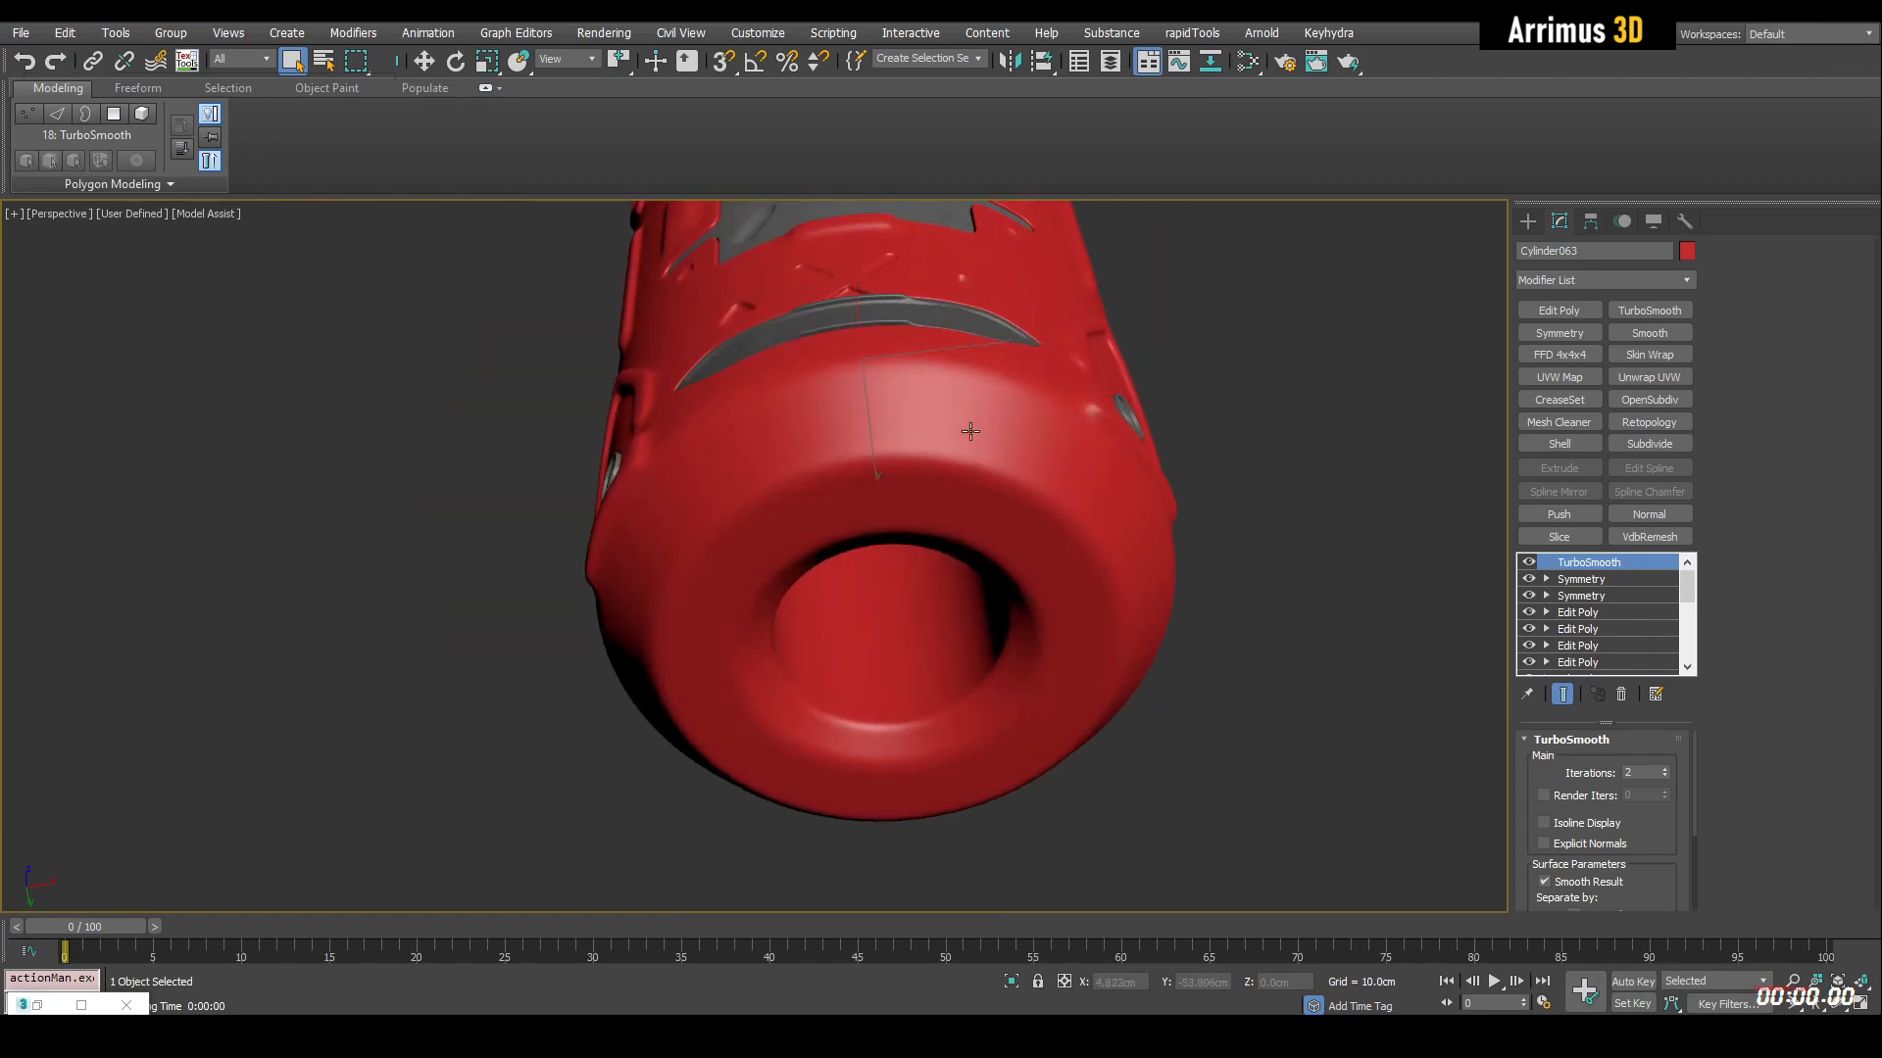
pyautogui.click(1579, 578)
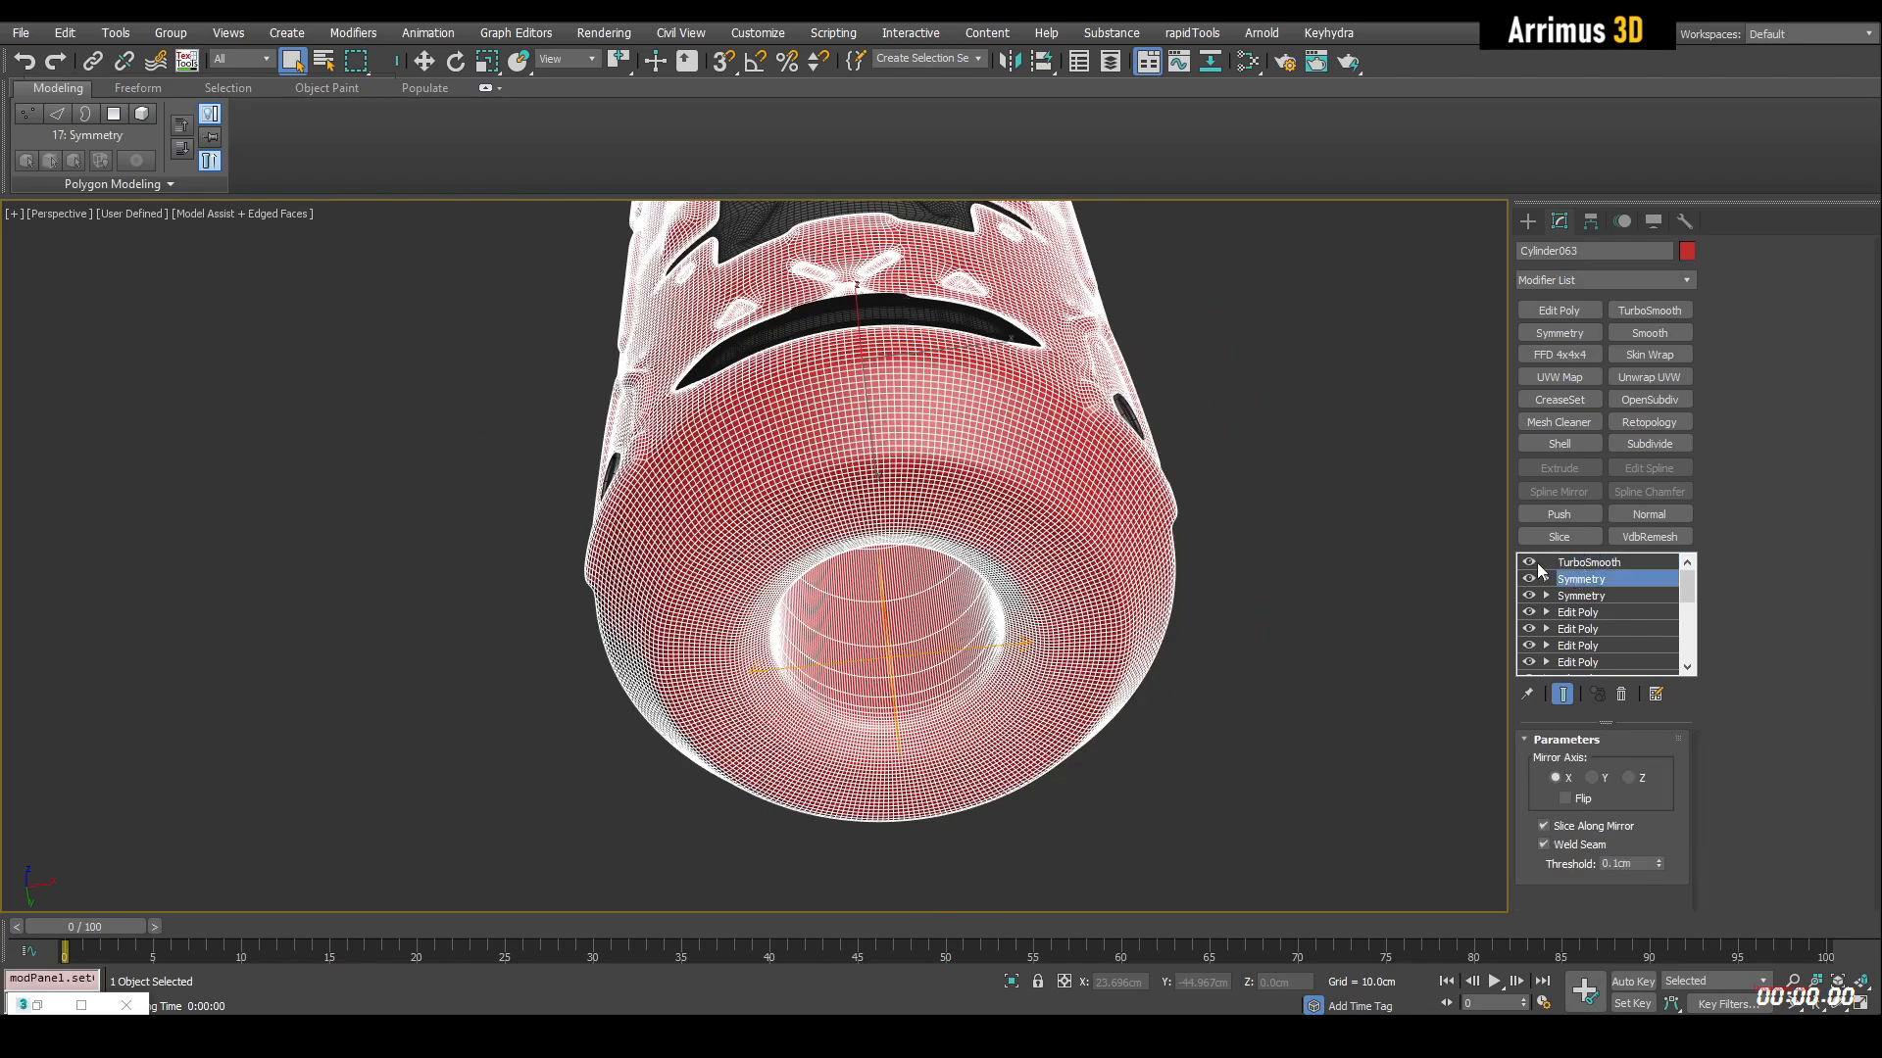
pyautogui.click(1578, 579)
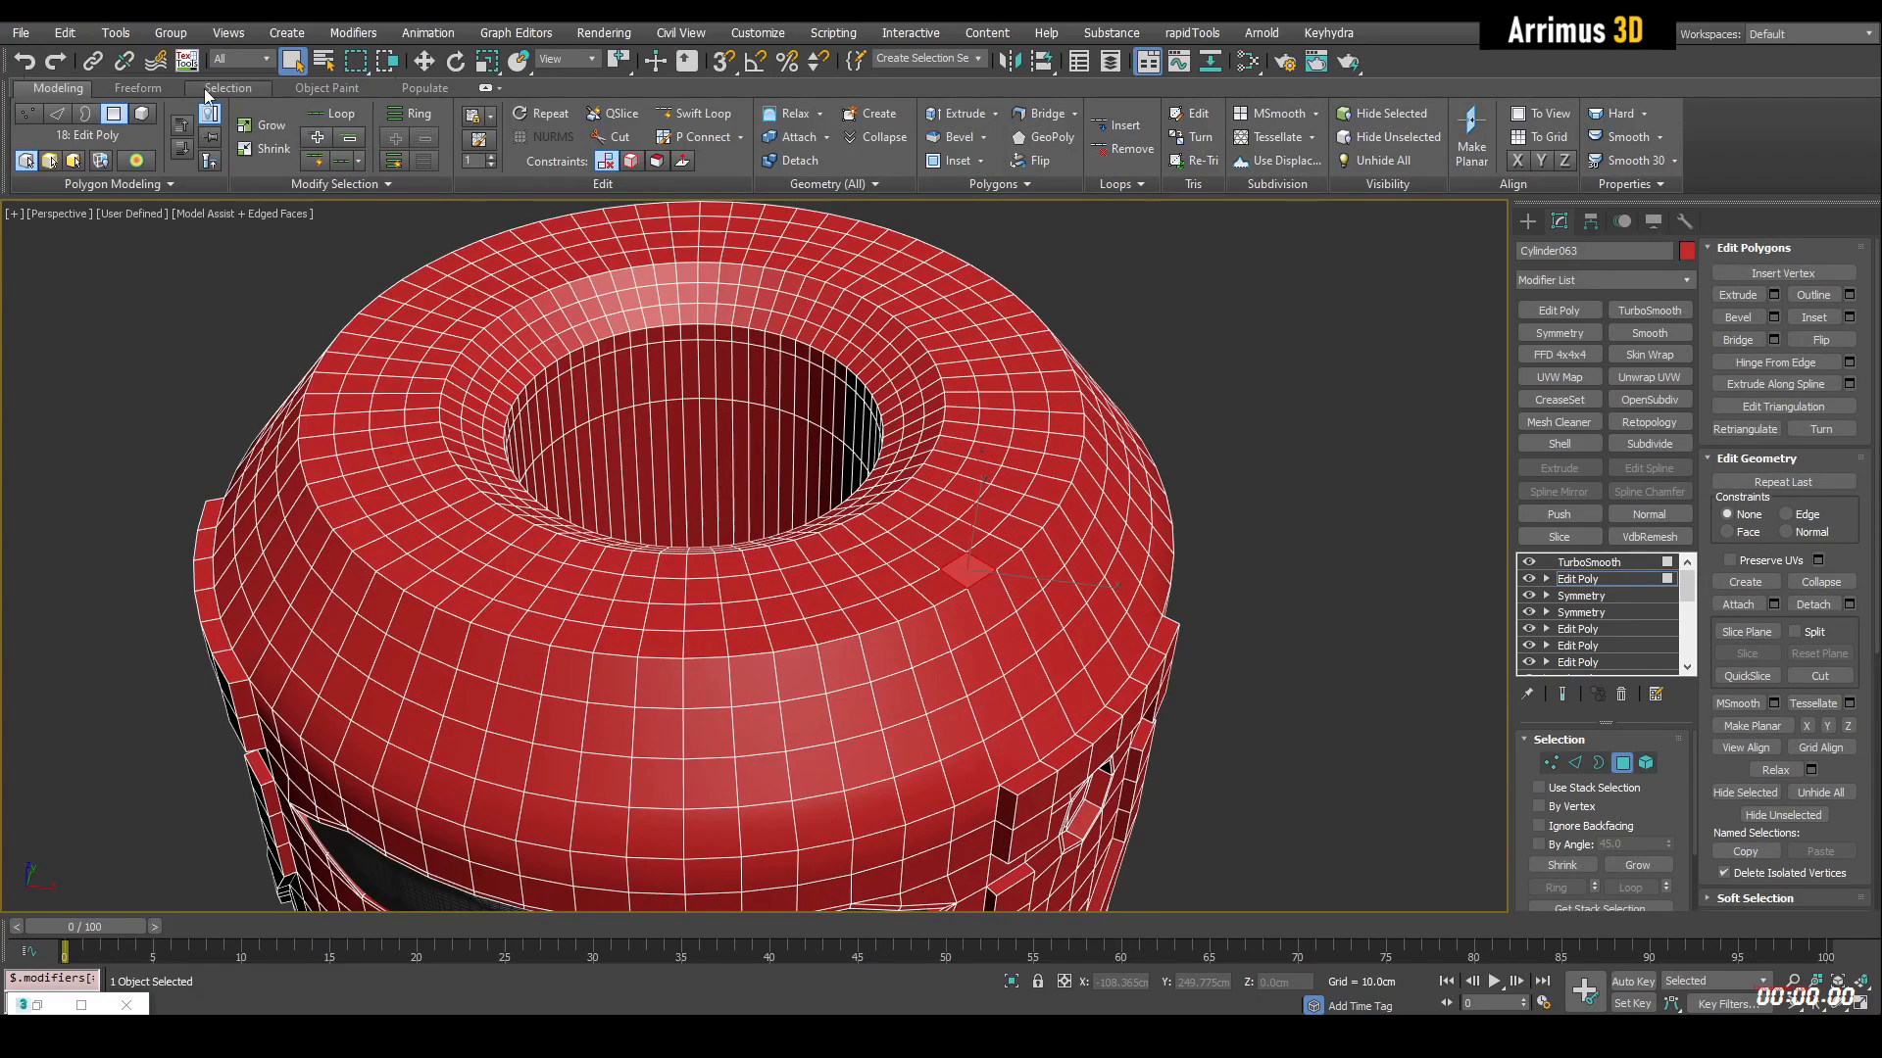
# Select the flat top ring faces by angle and detach them as new object Object222.
pyautogui.click(228, 88)
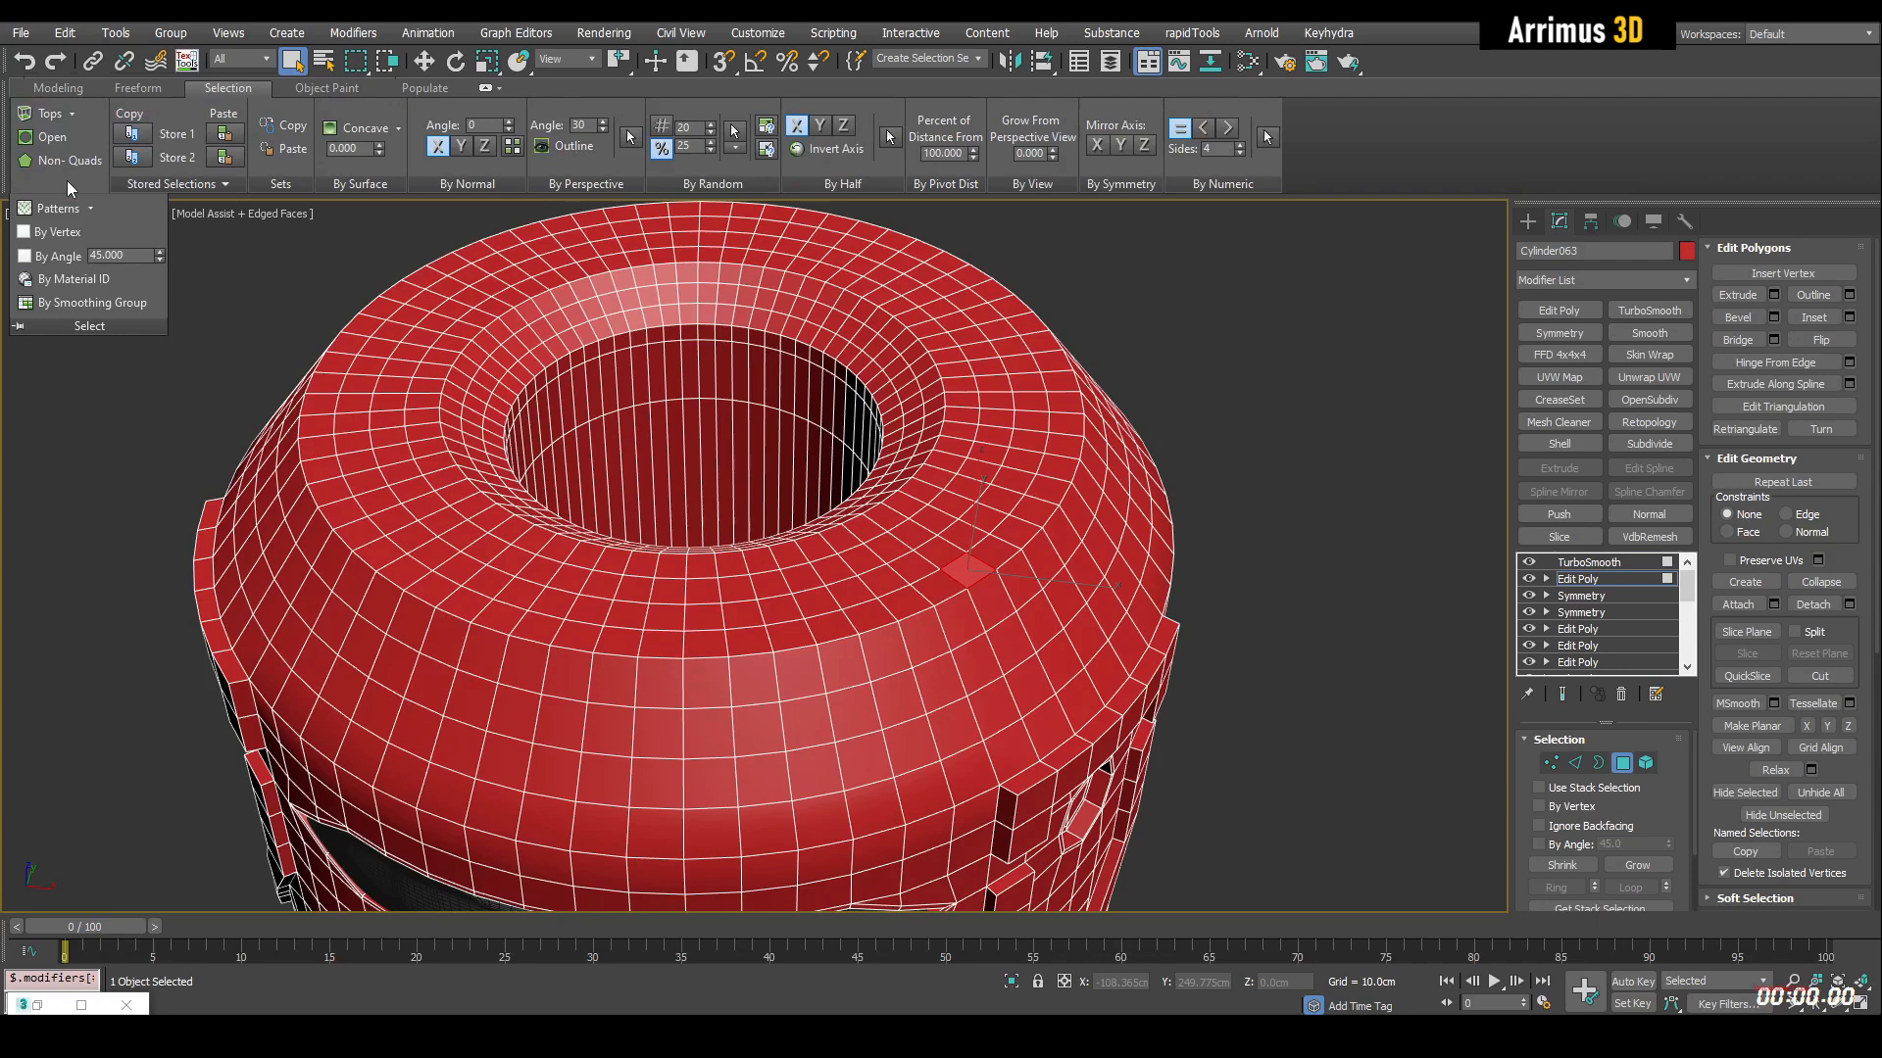
pyautogui.click(57, 207)
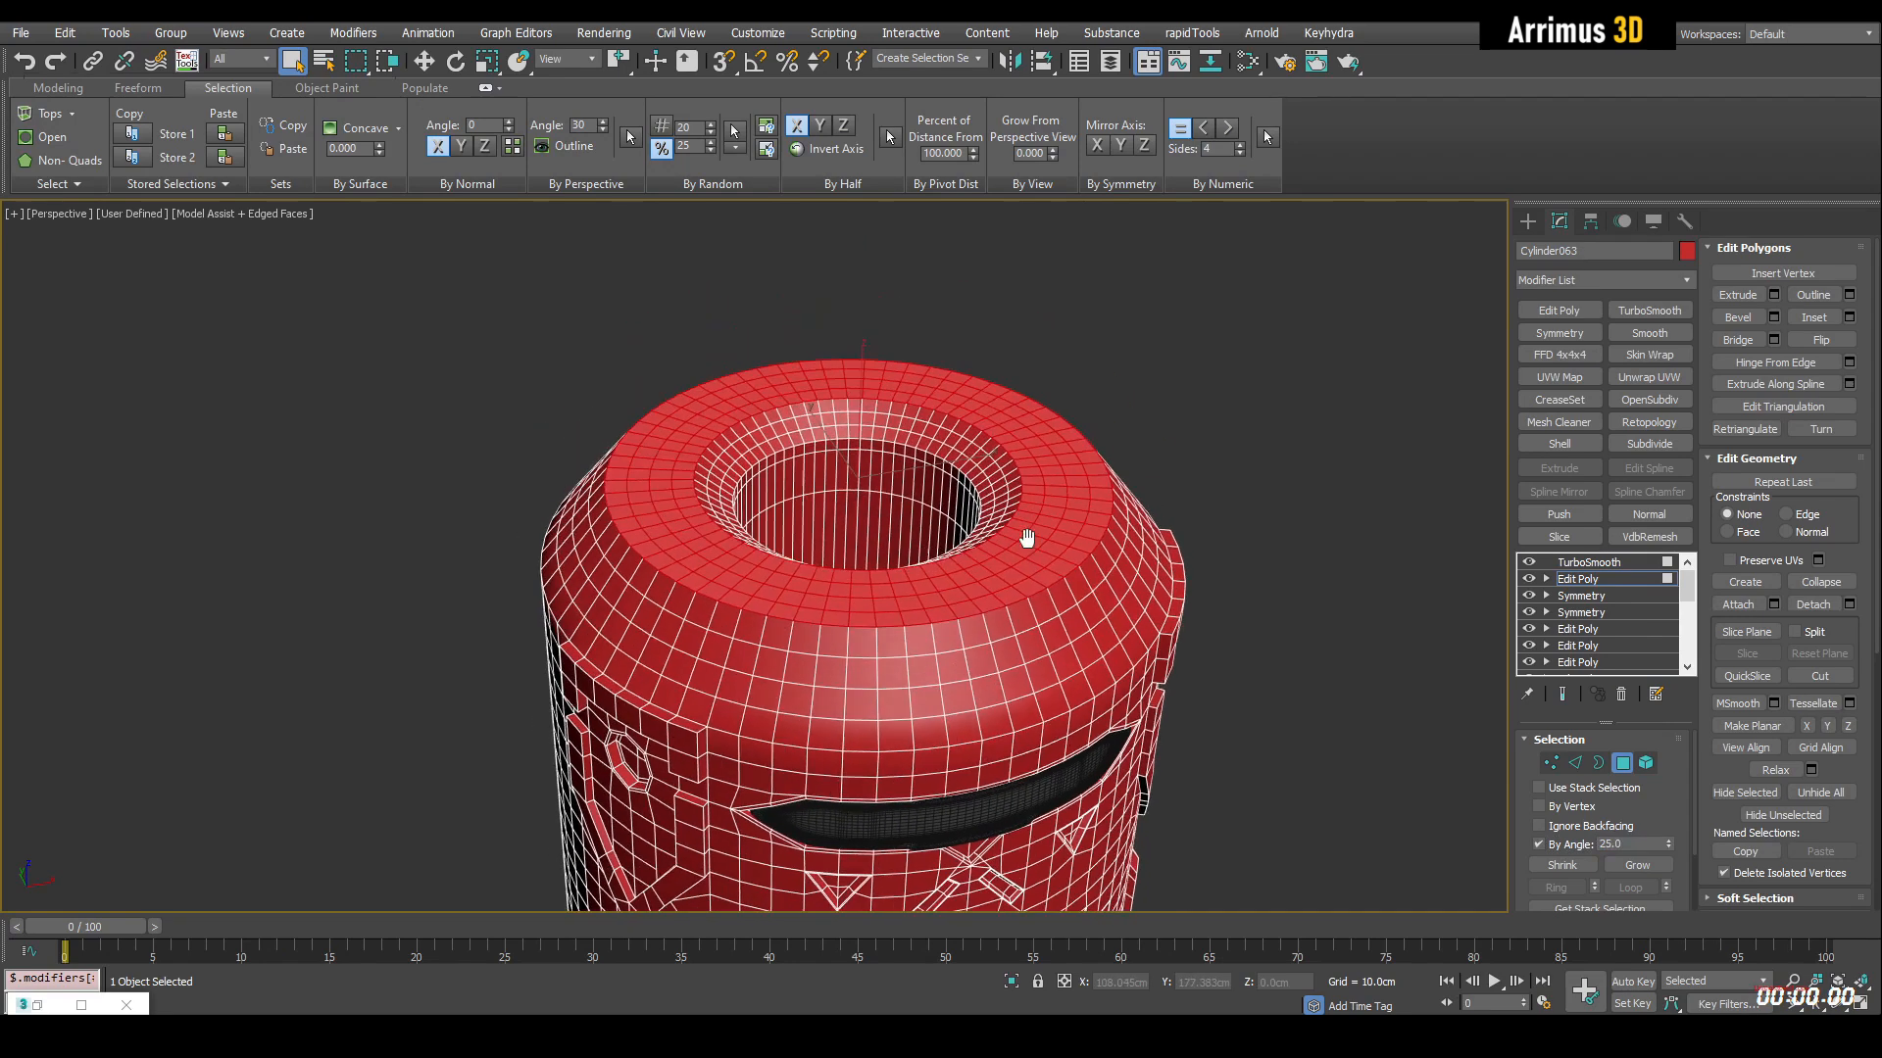
pyautogui.click(1811, 604)
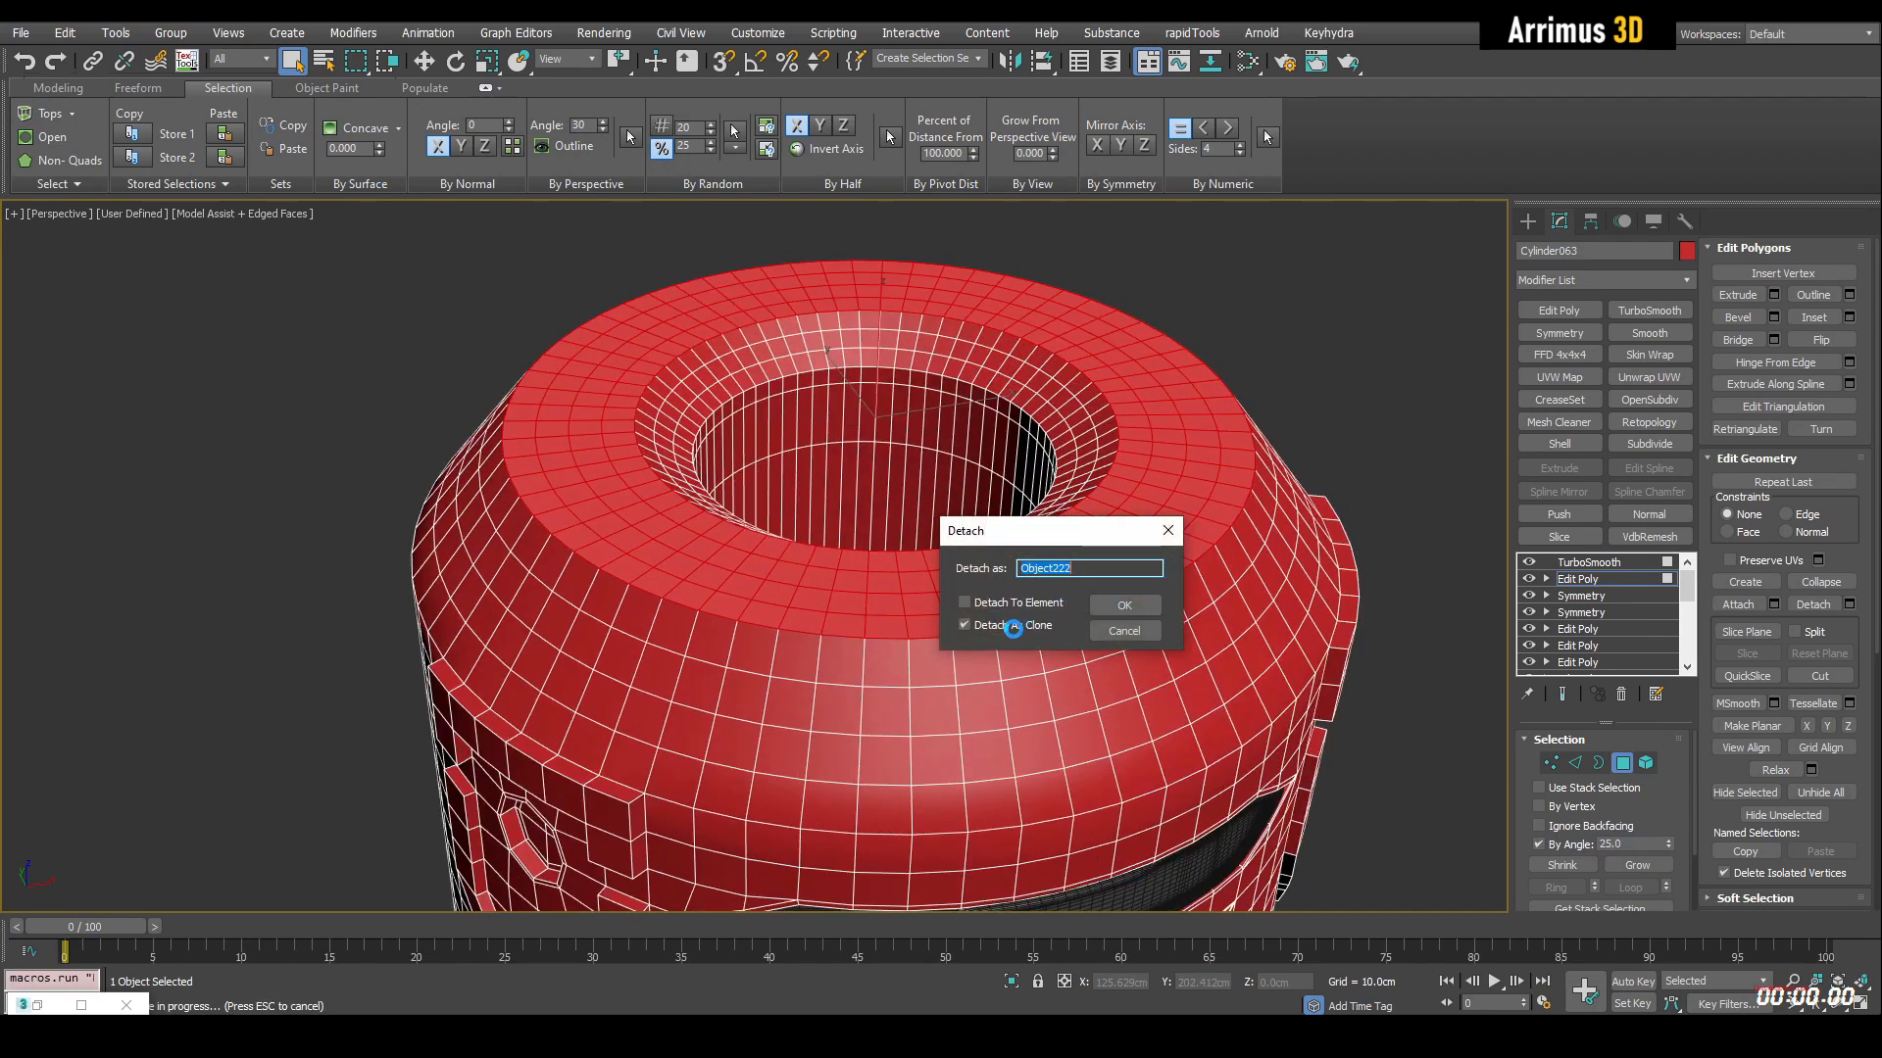
pyautogui.click(964, 625)
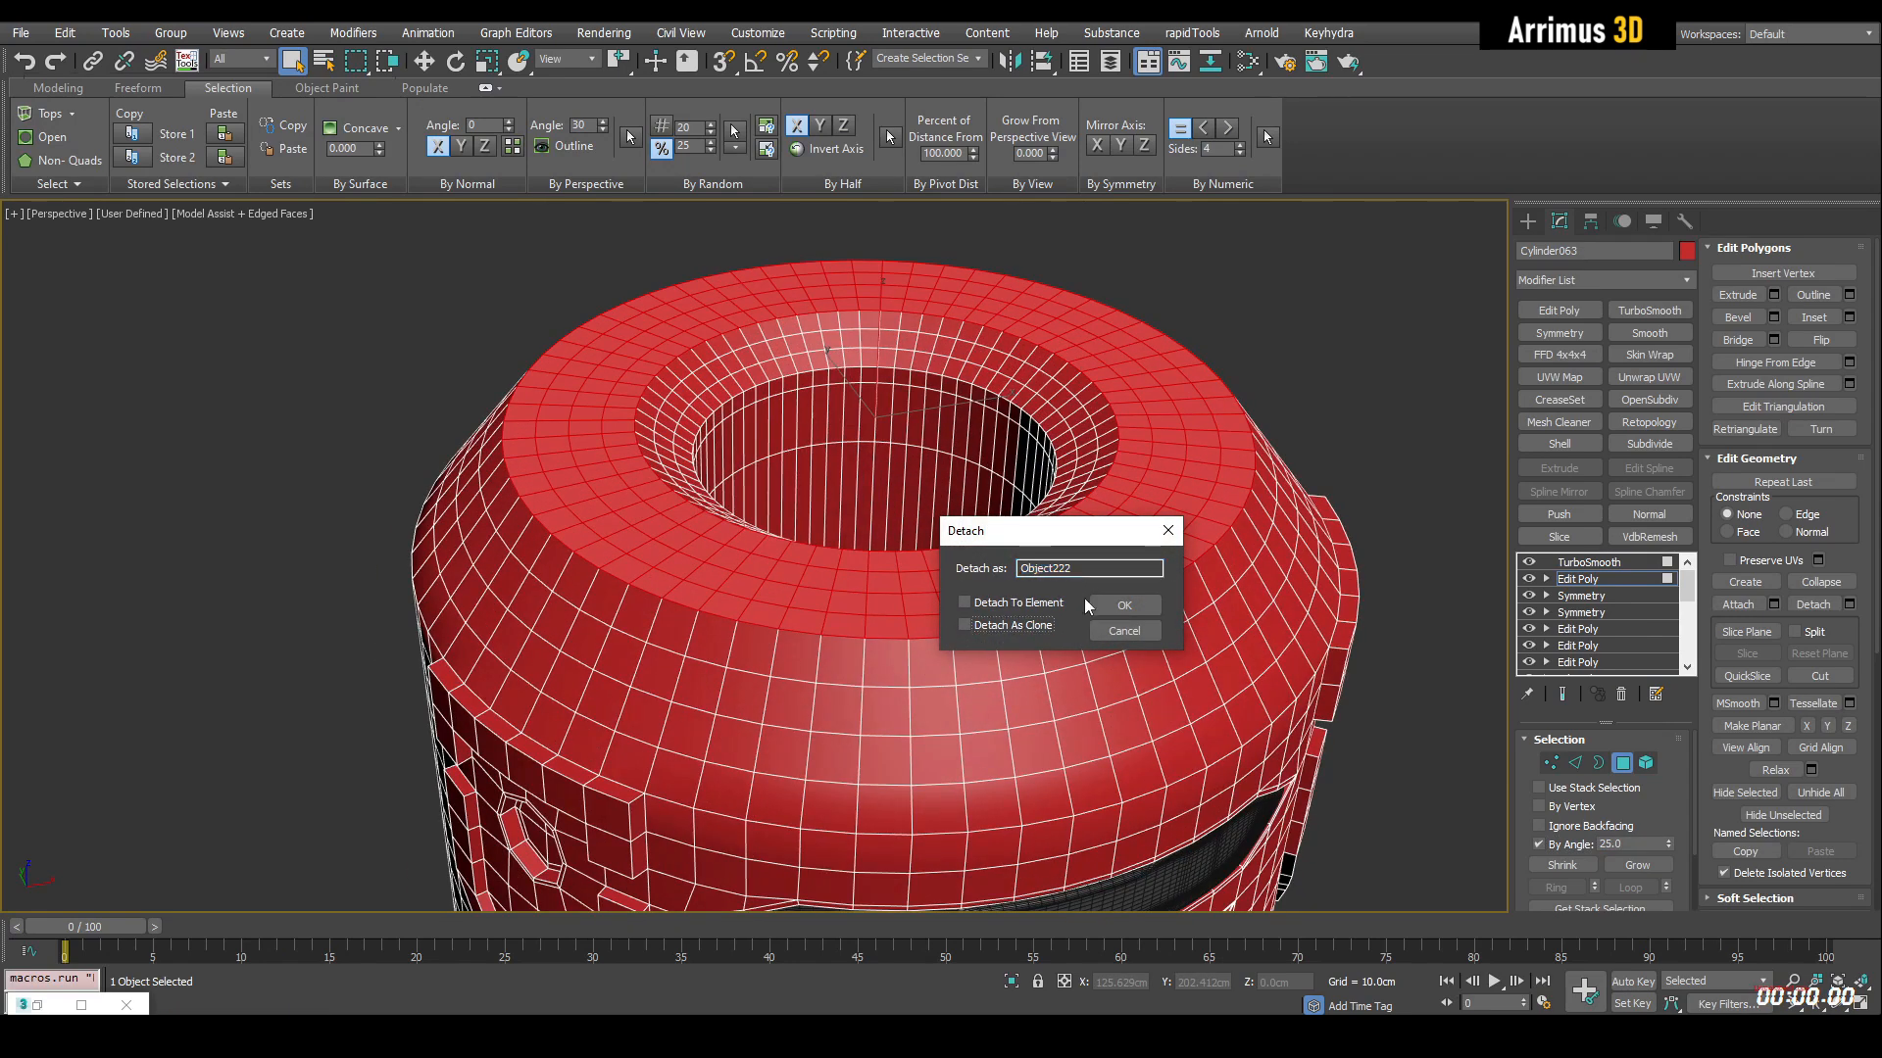
pyautogui.click(1121, 606)
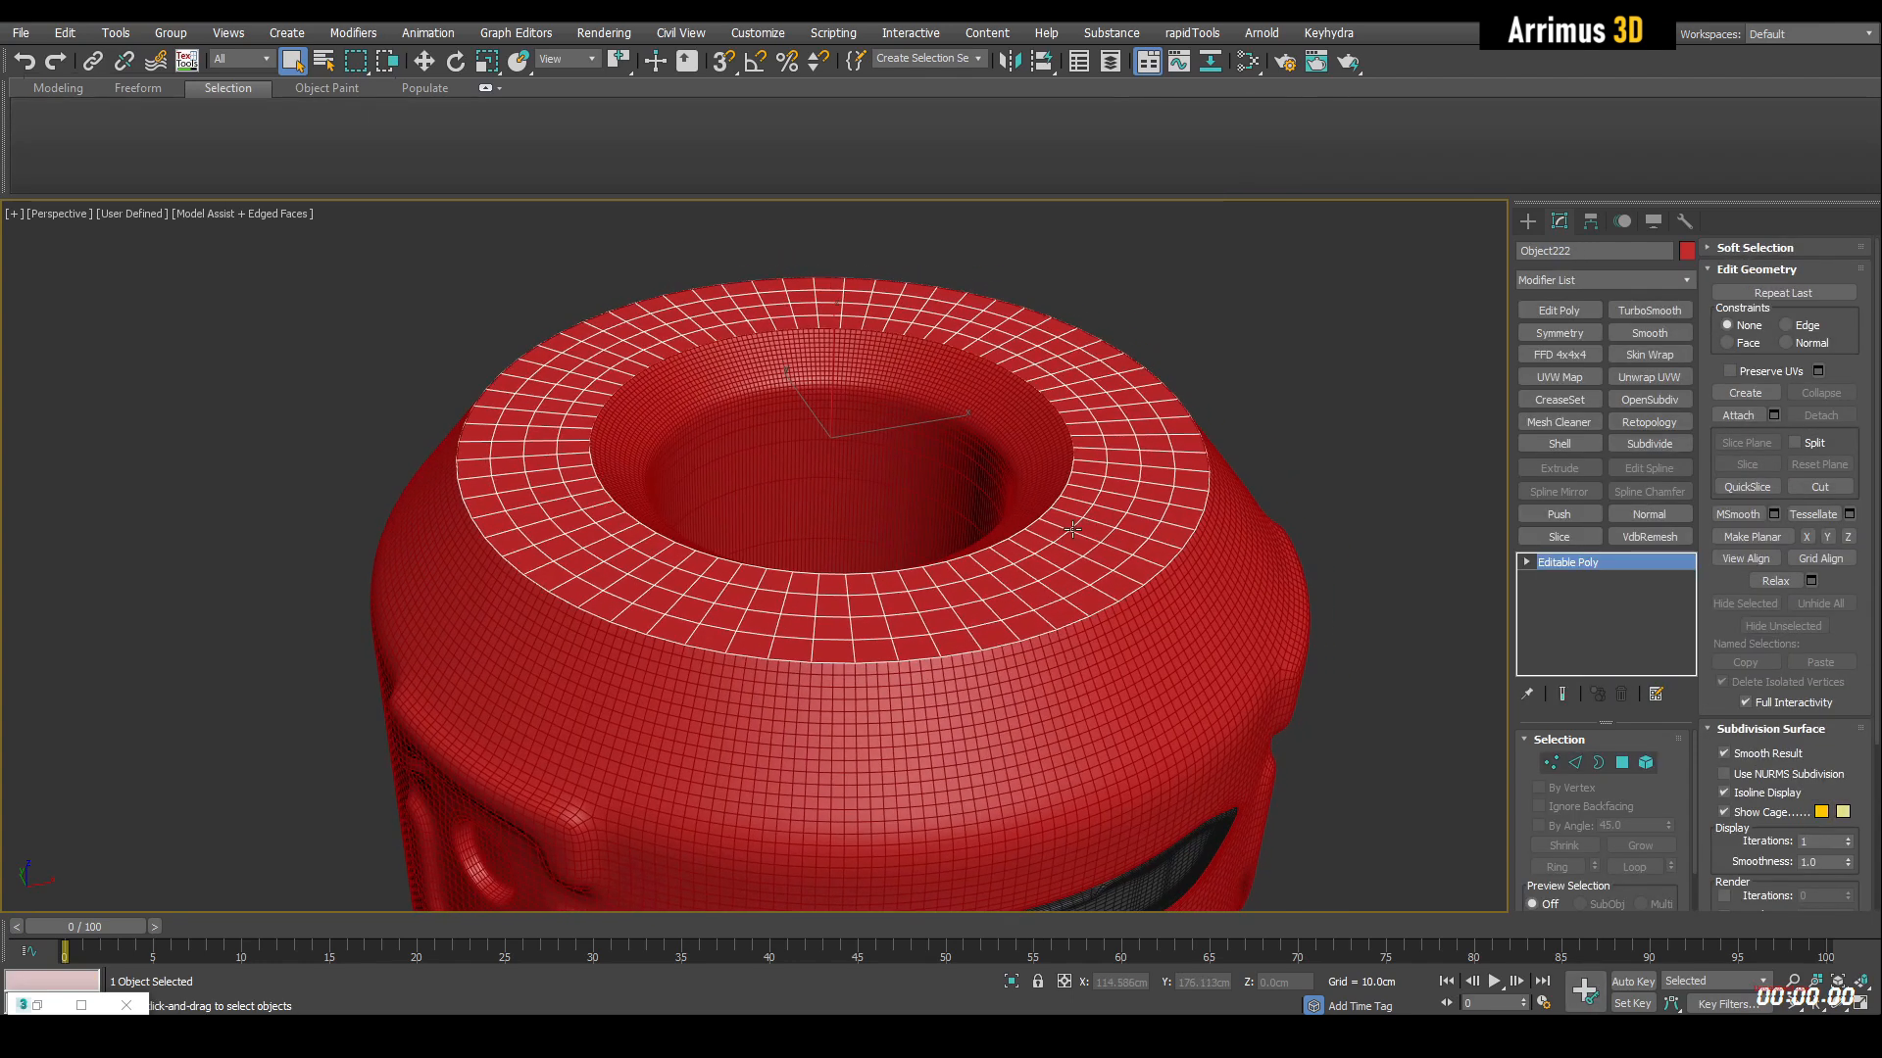
# Add Edit Poly to Object222 and checker-select its ring faces, then reselect Cylinder063.
pyautogui.click(1558, 310)
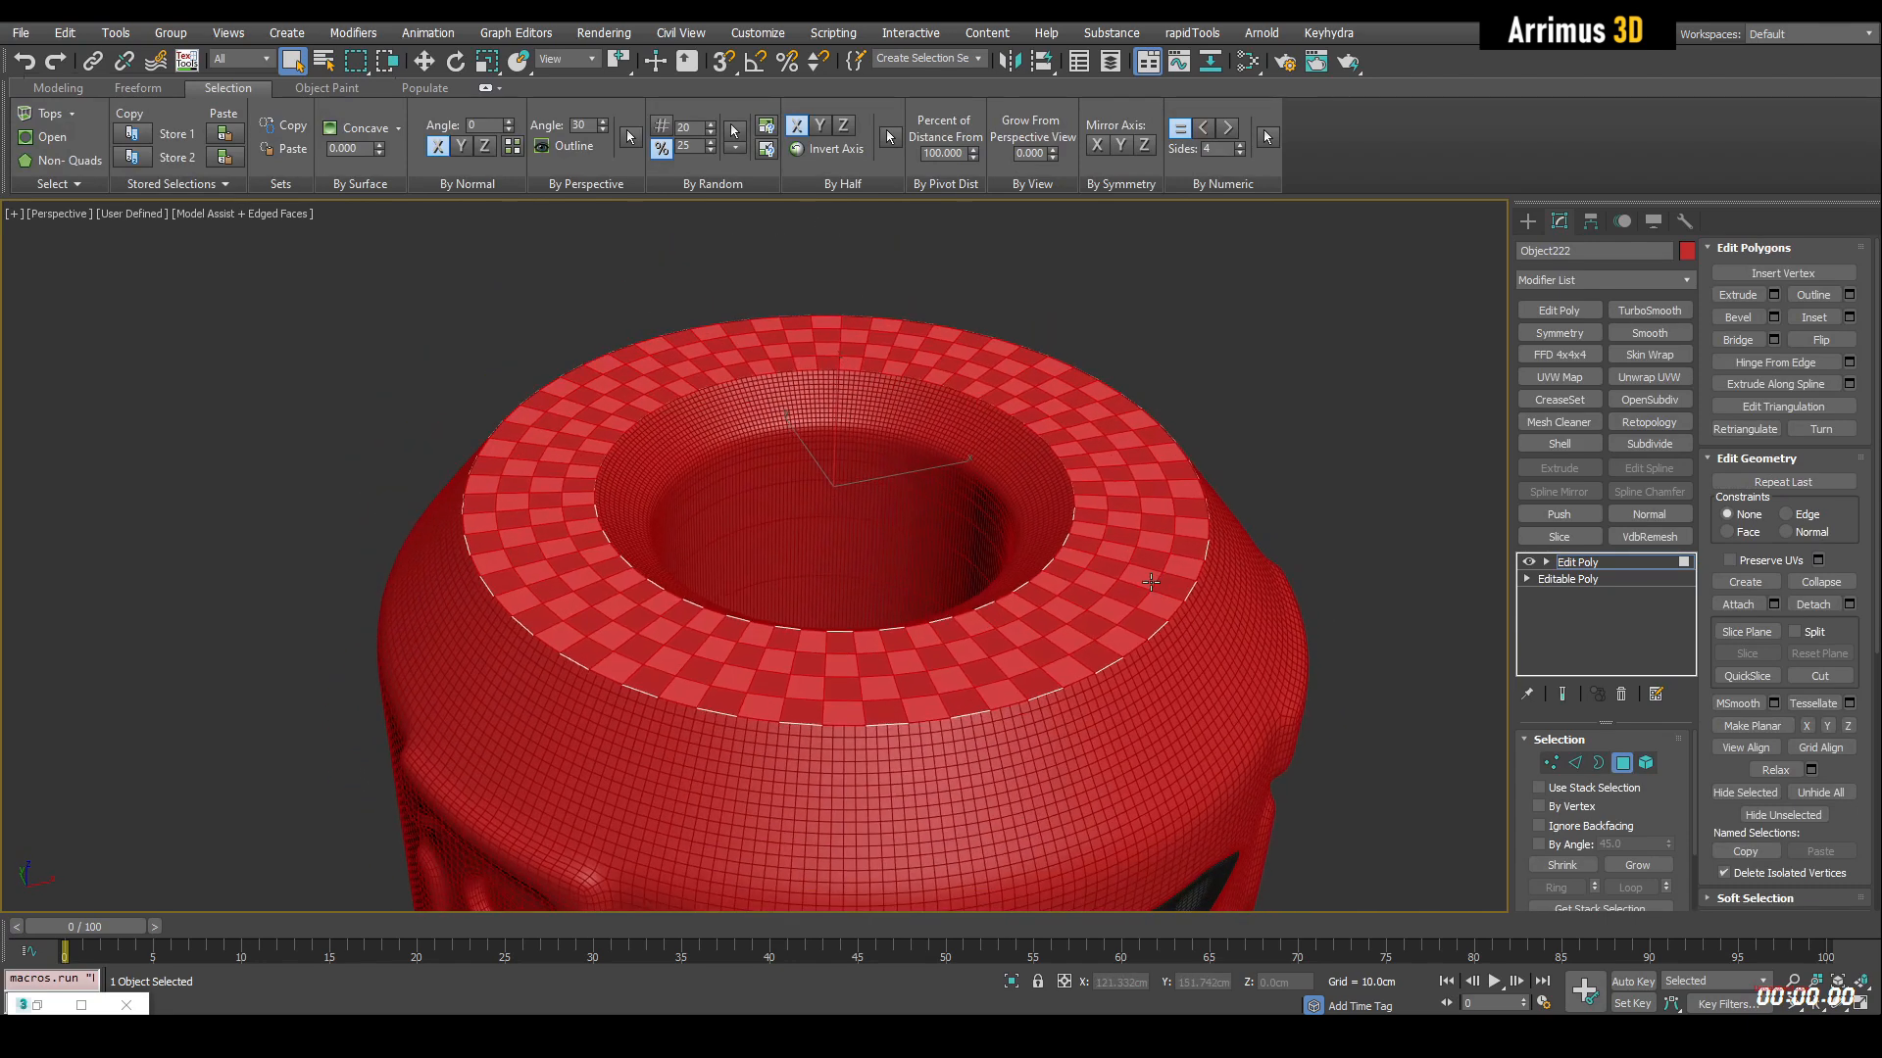
pyautogui.click(1770, 316)
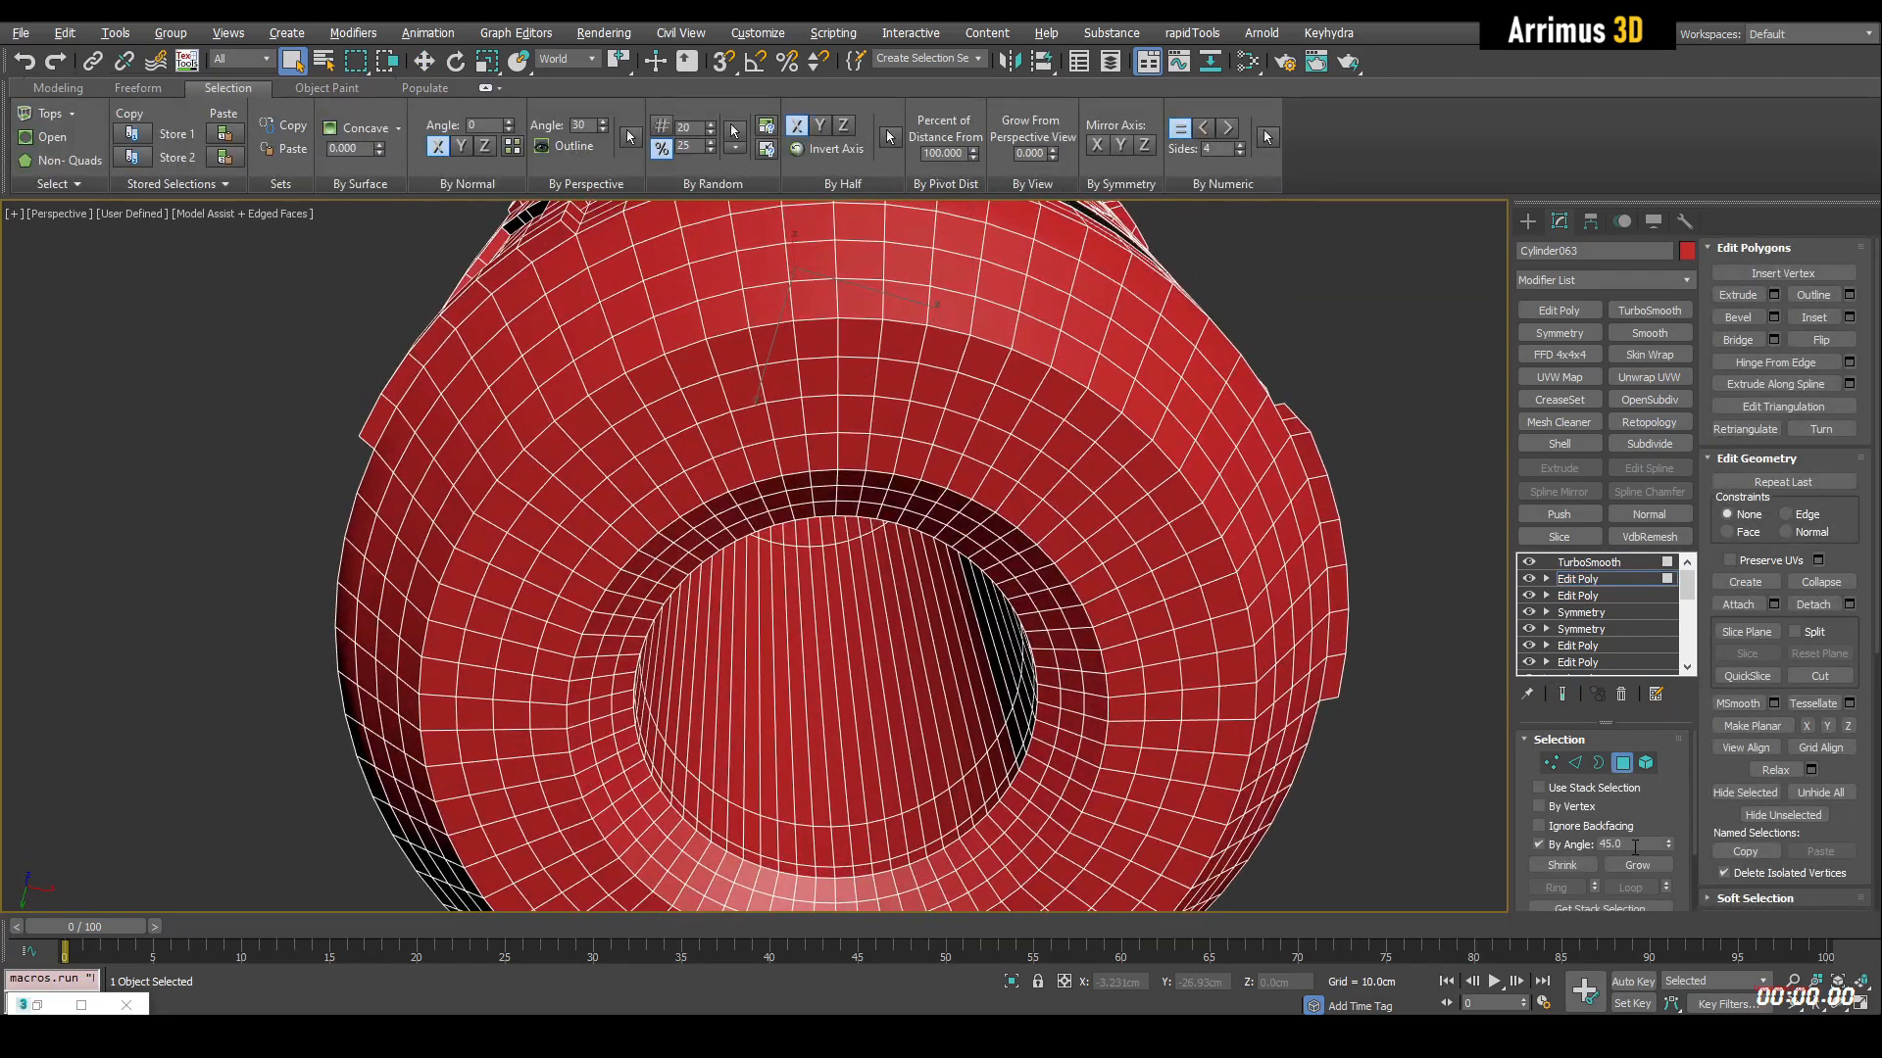
# Select the flat bottom ring faces by angle, detach them and preview with TurboSmooth.
pyautogui.click(1811, 604)
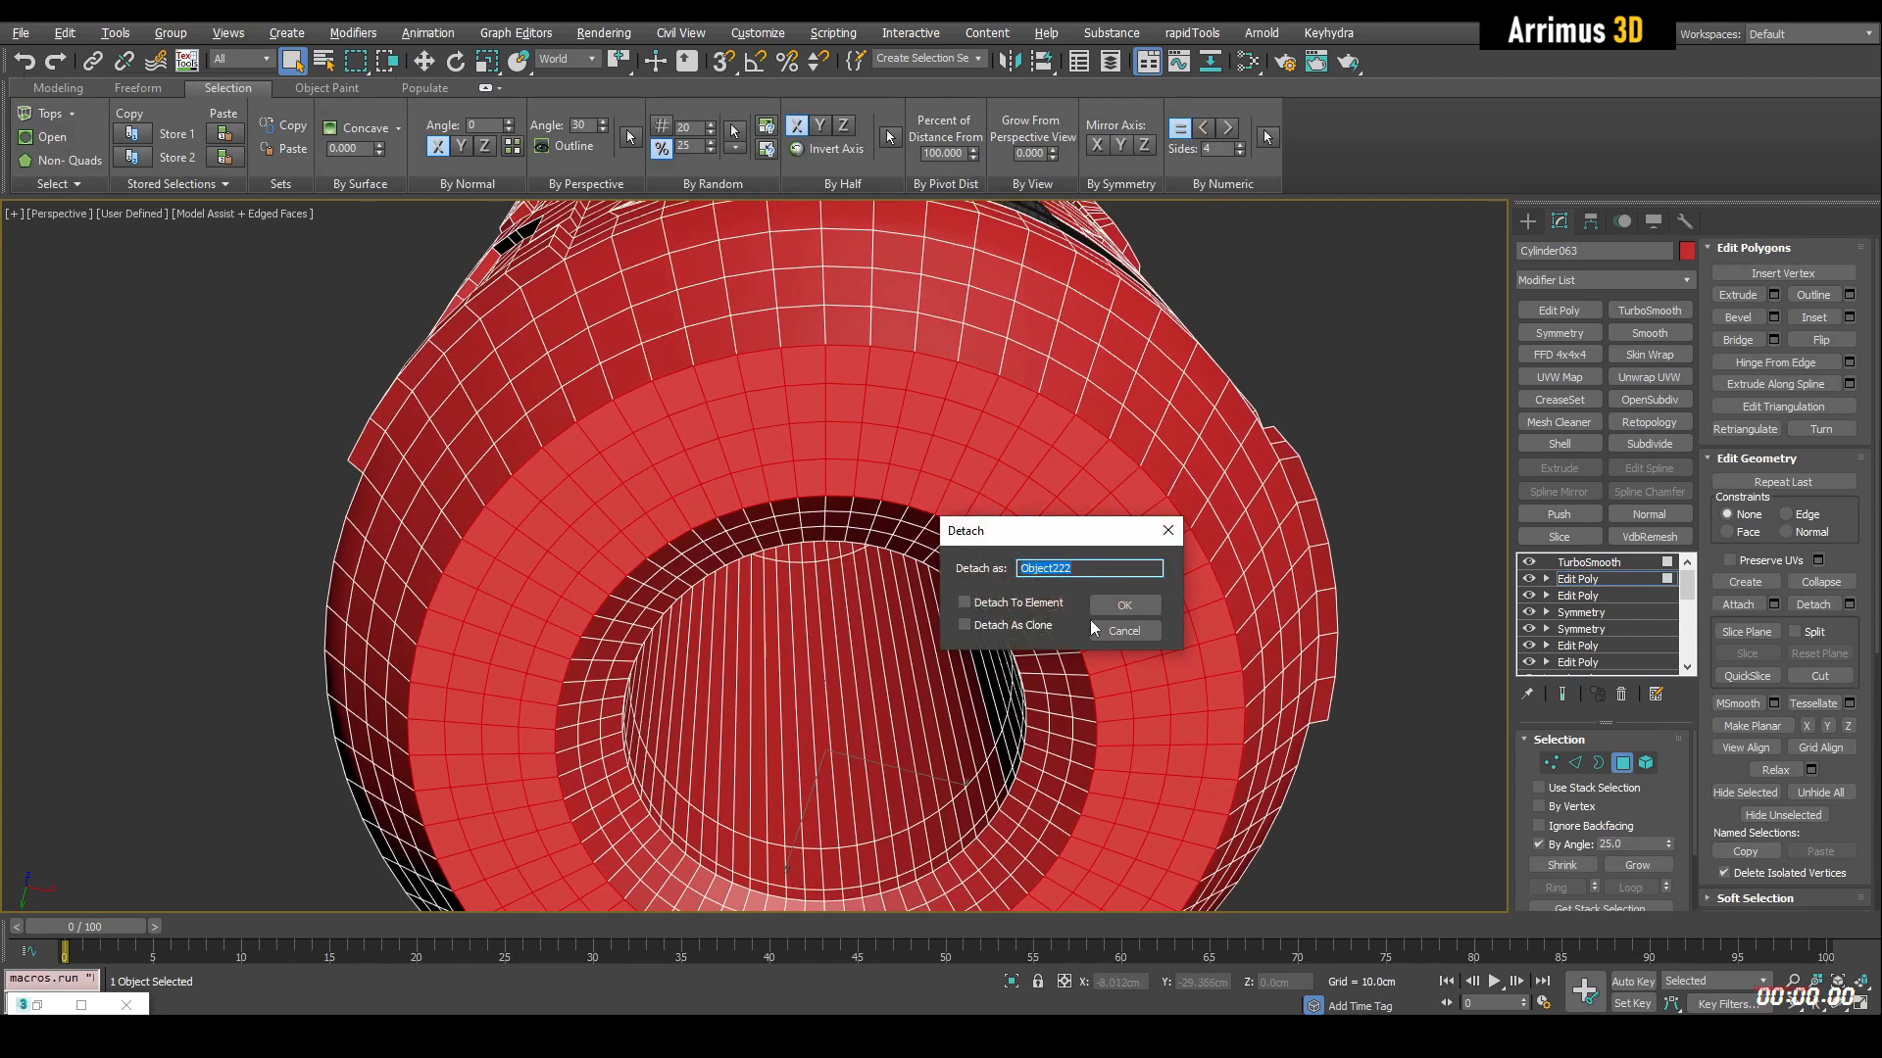
pyautogui.click(1121, 603)
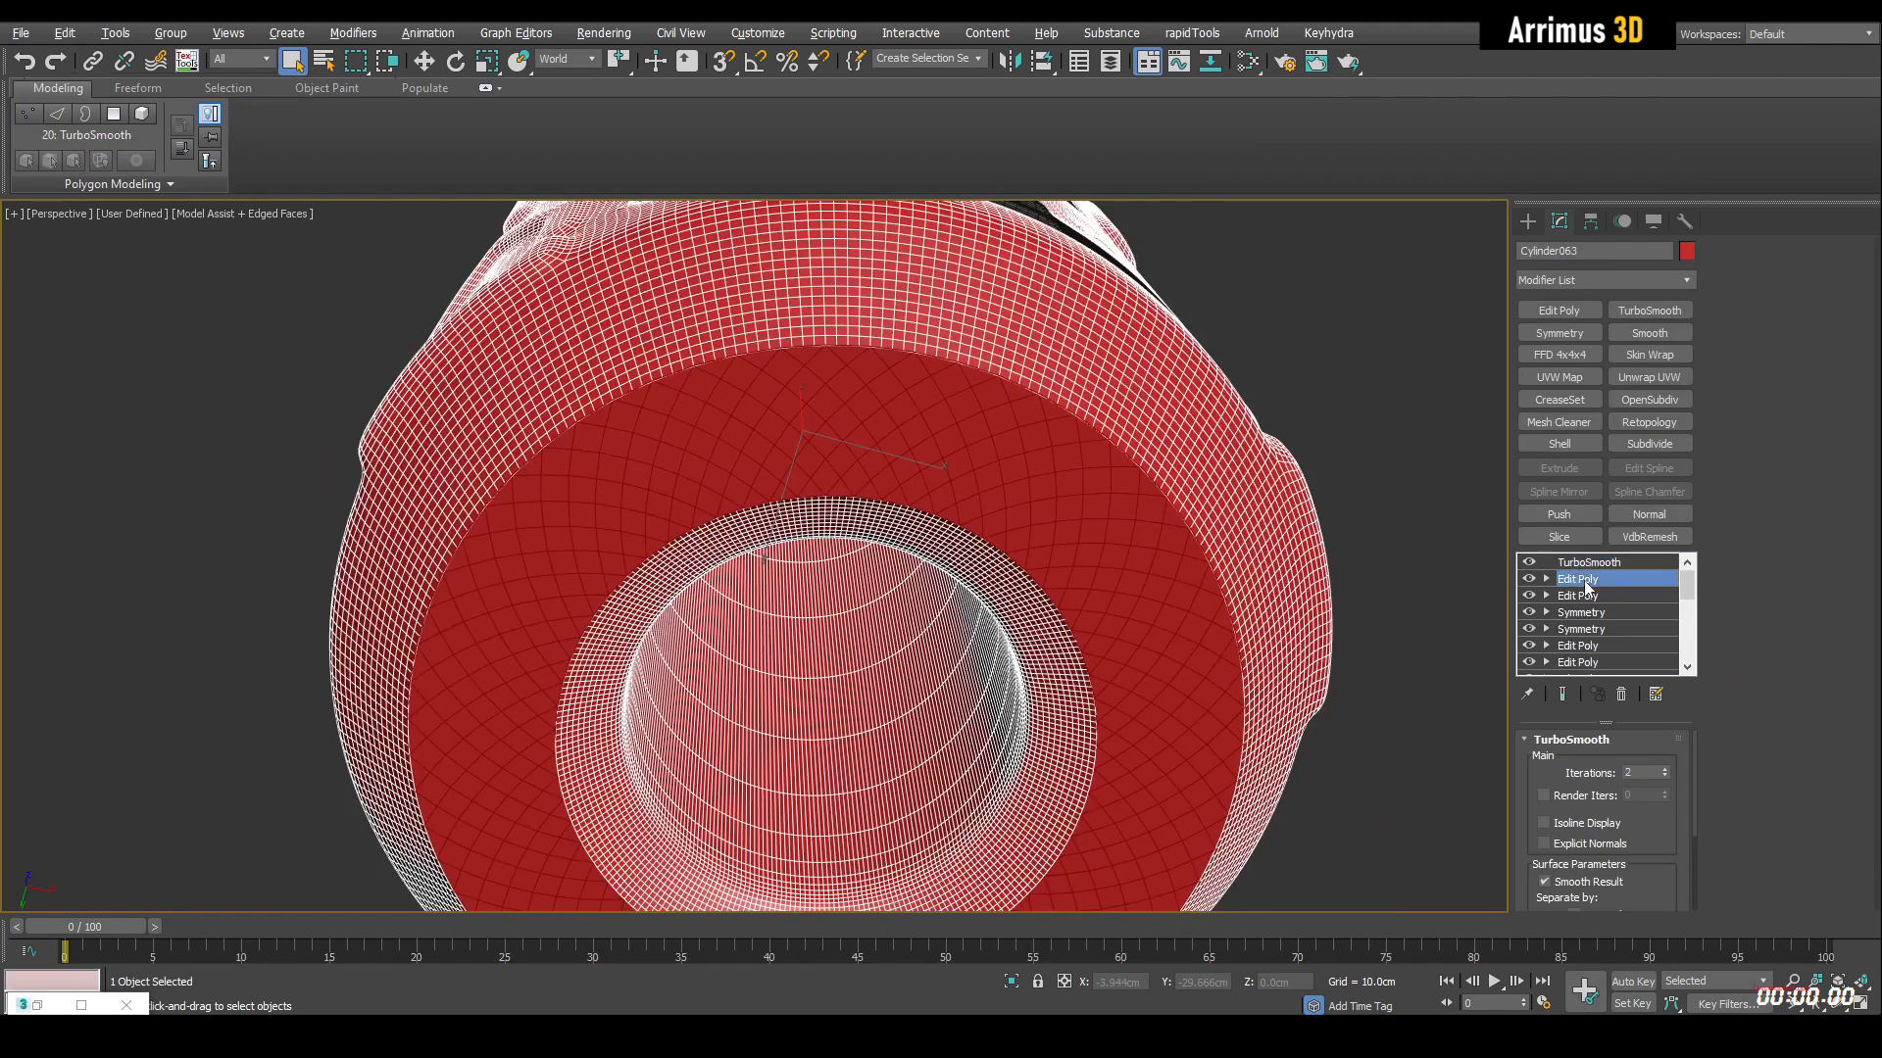
# Add an Edit Poly below TurboSmooth and switch to Edge mode on the bottom face.
pyautogui.click(1576, 578)
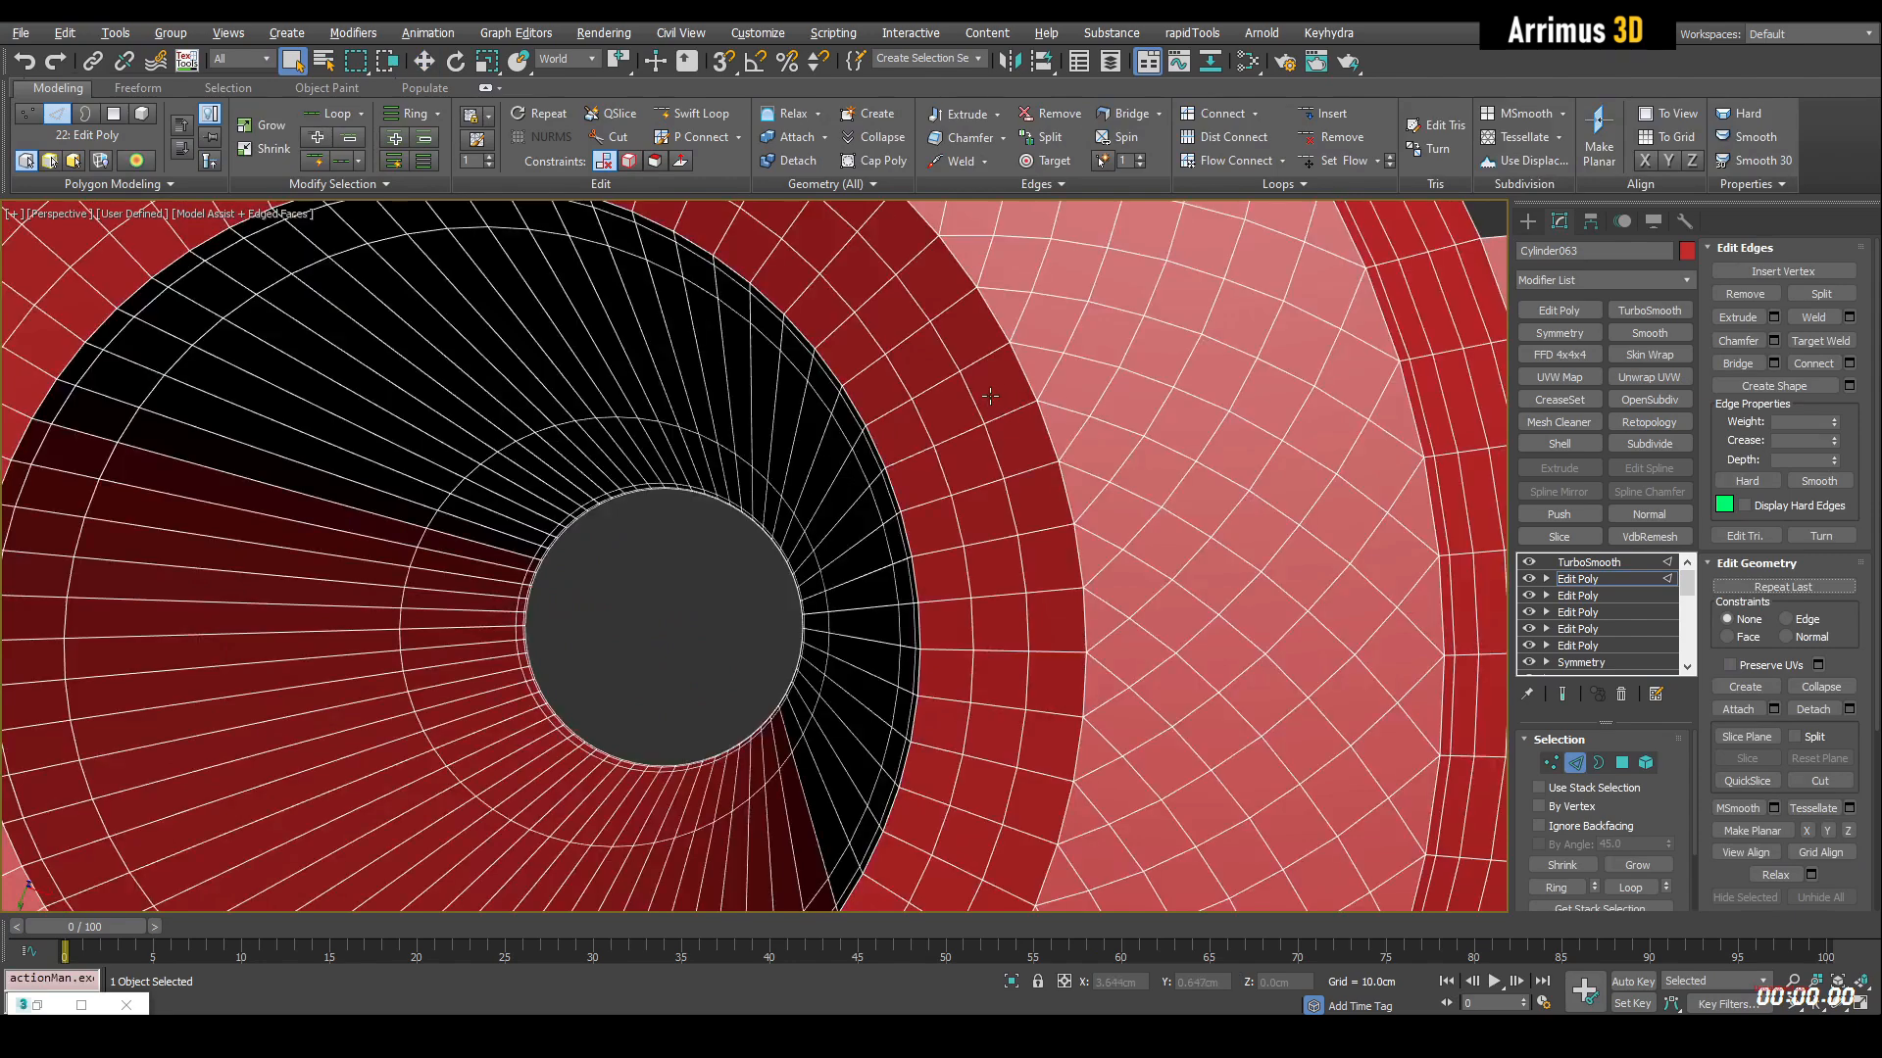
# Bevel the bottom ring polygons inward to leave a narrow border around an inner face.
pyautogui.click(425, 59)
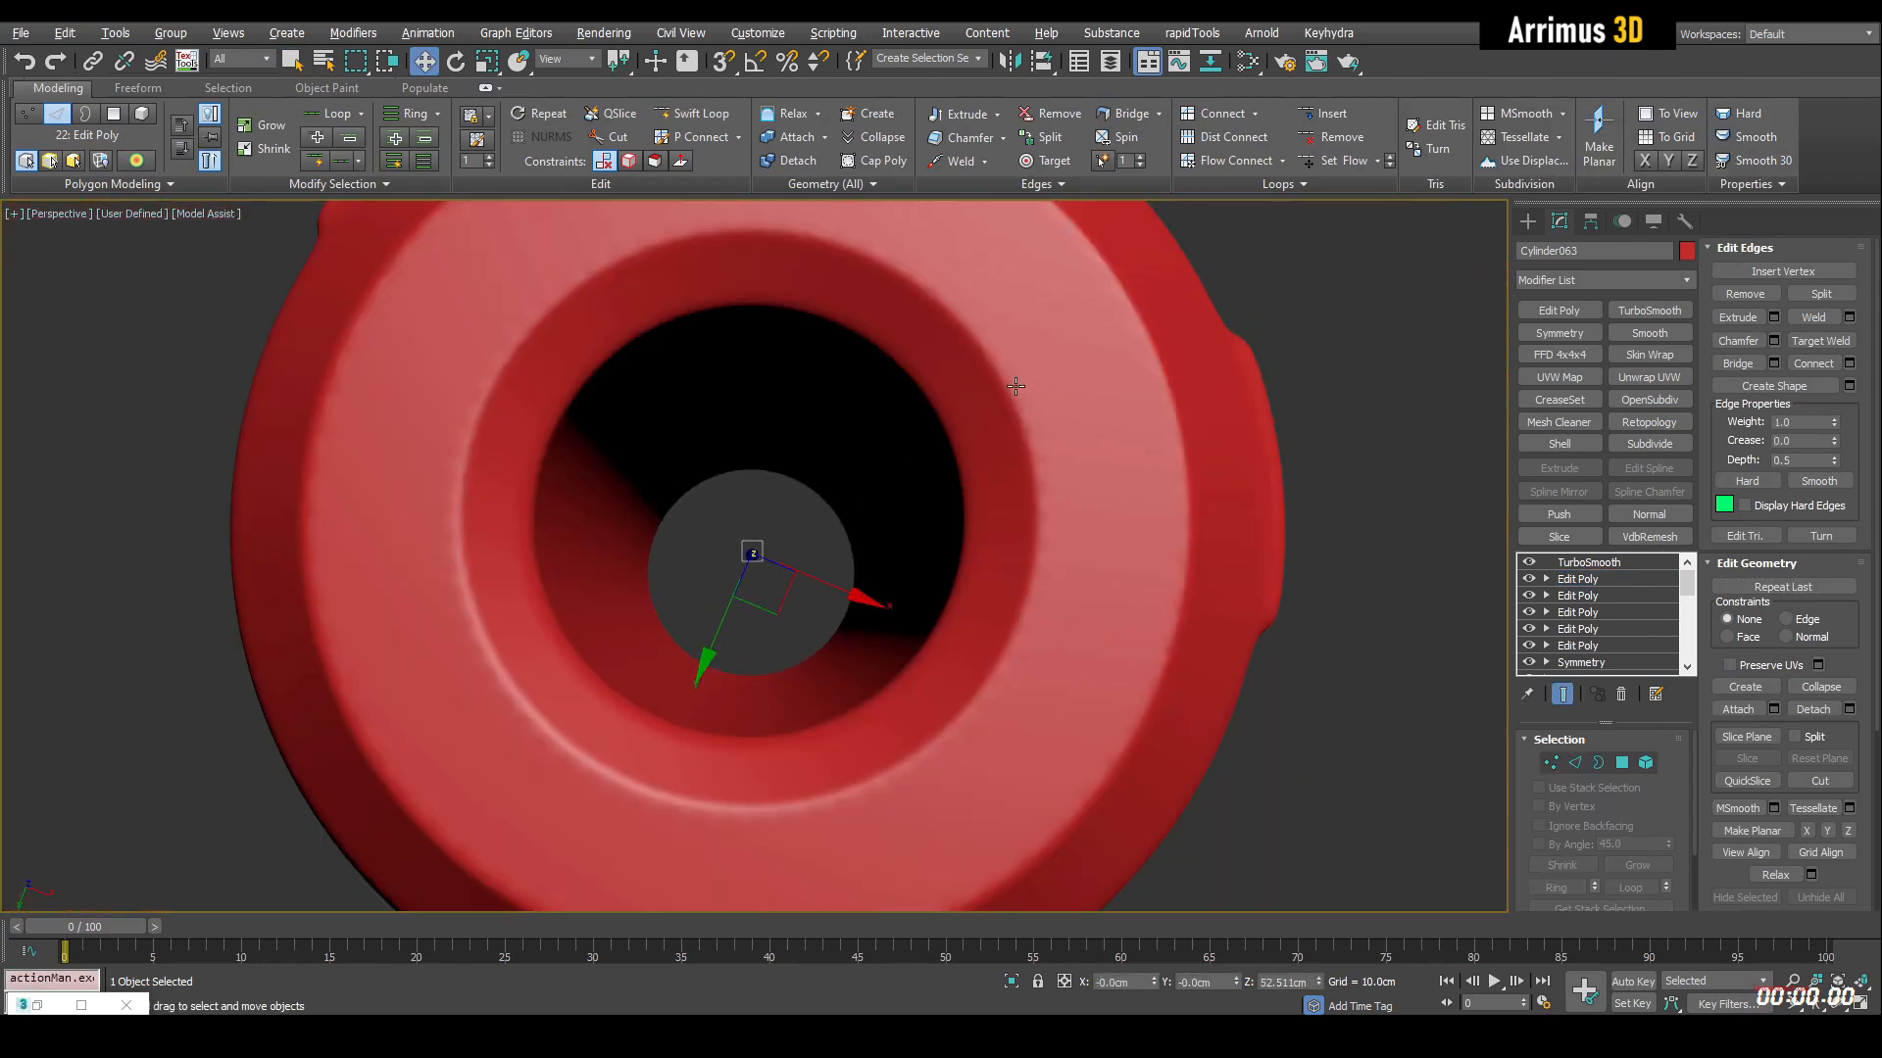
pyautogui.click(1575, 578)
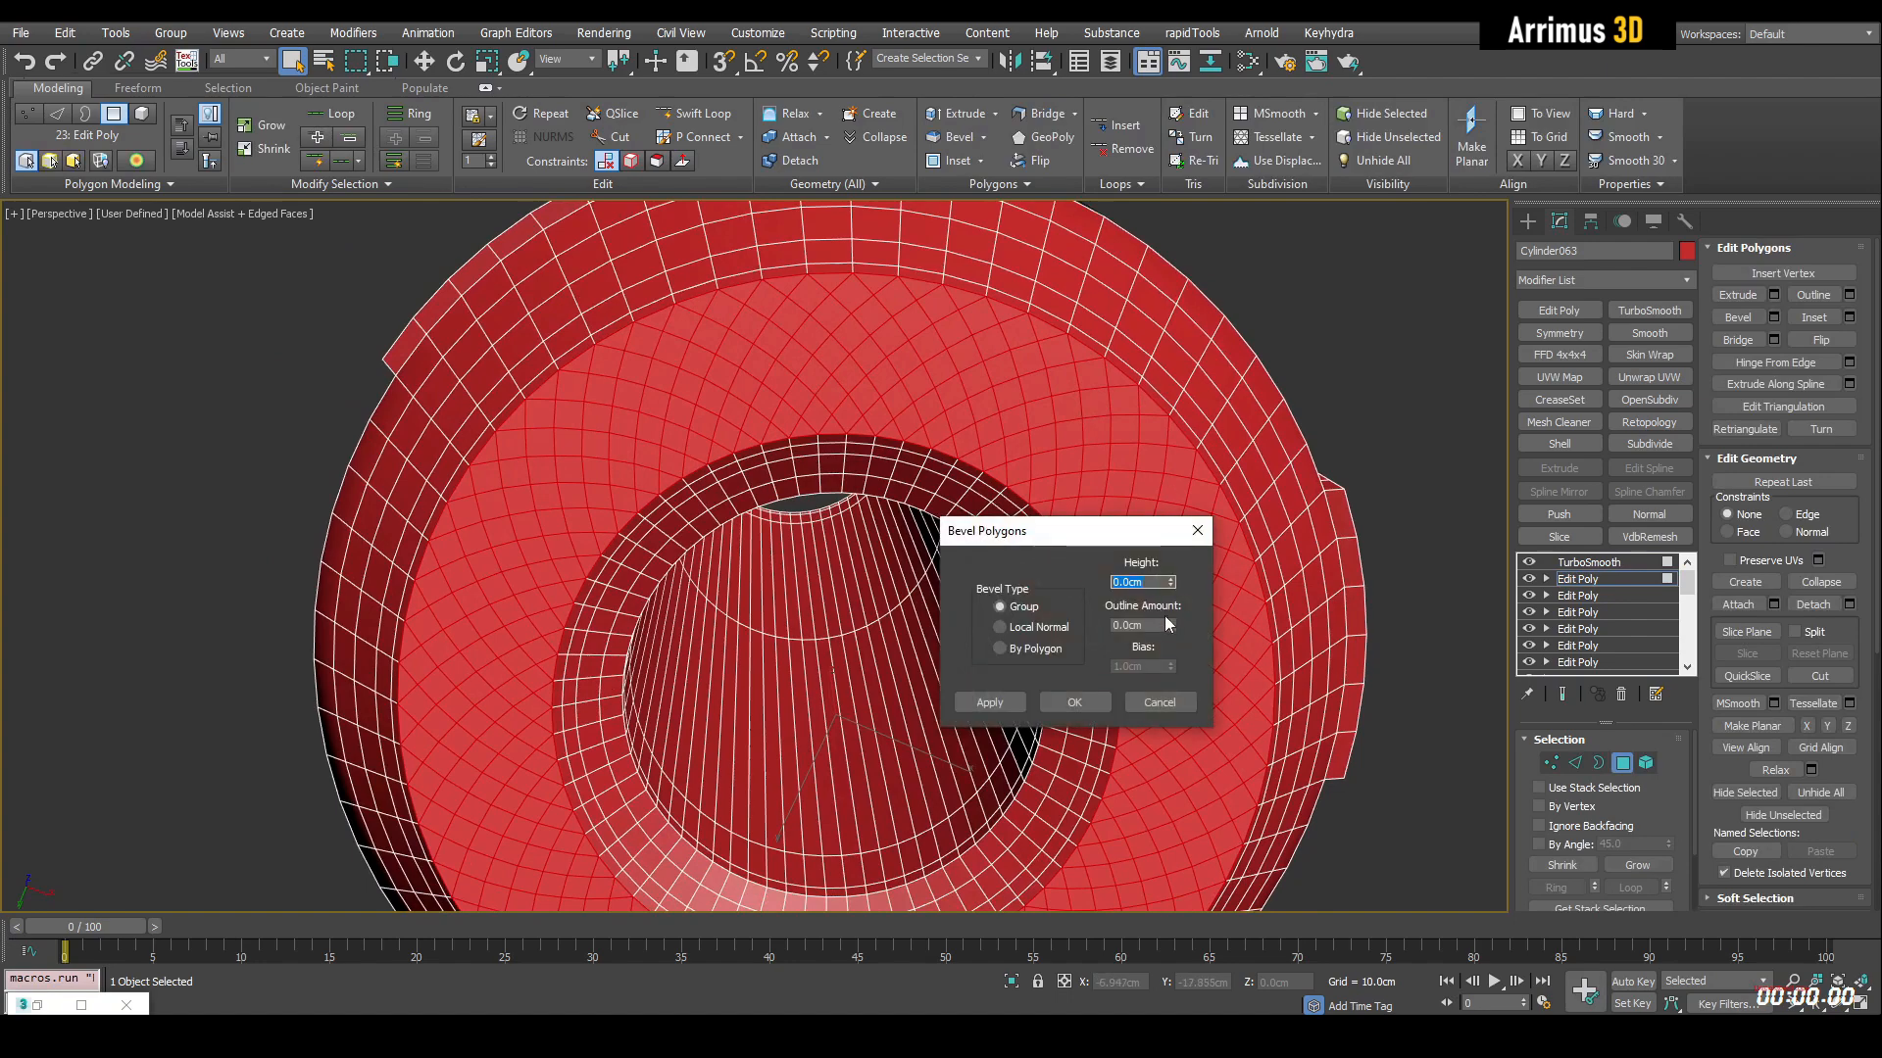
pyautogui.click(1072, 702)
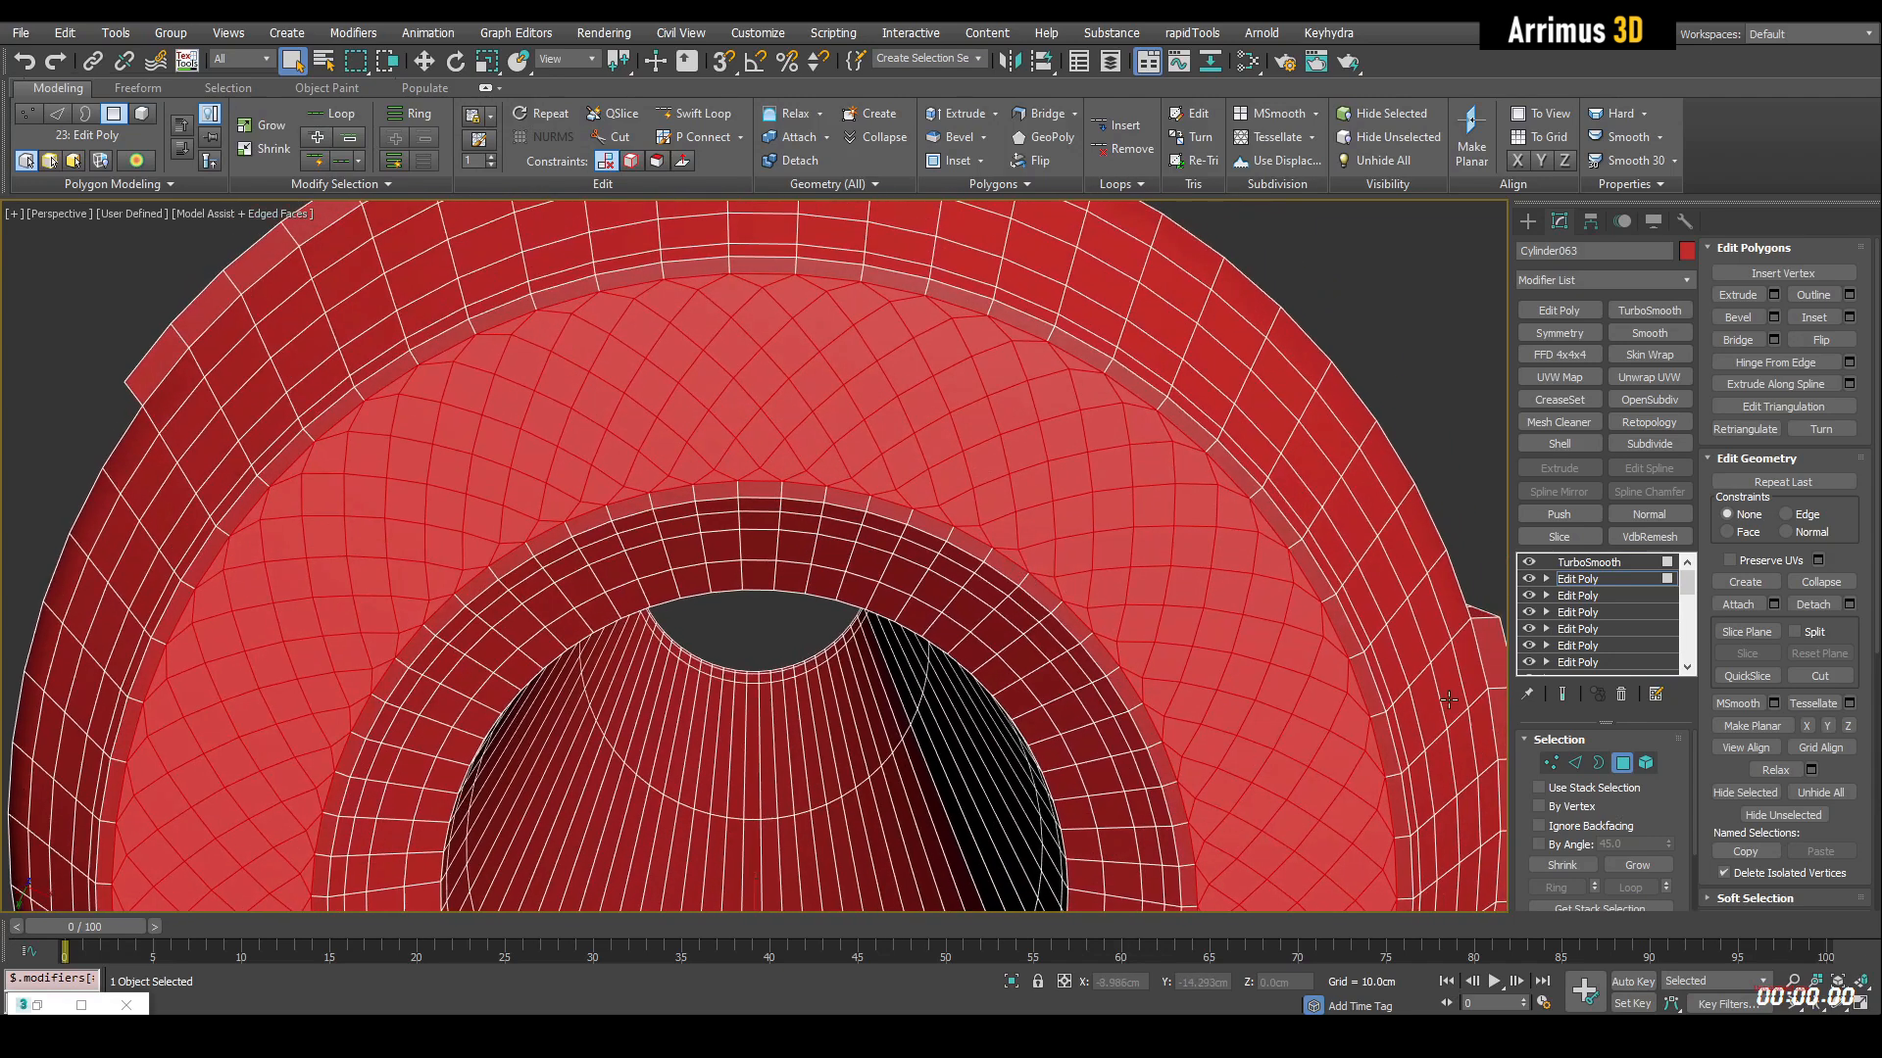
pyautogui.click(1574, 762)
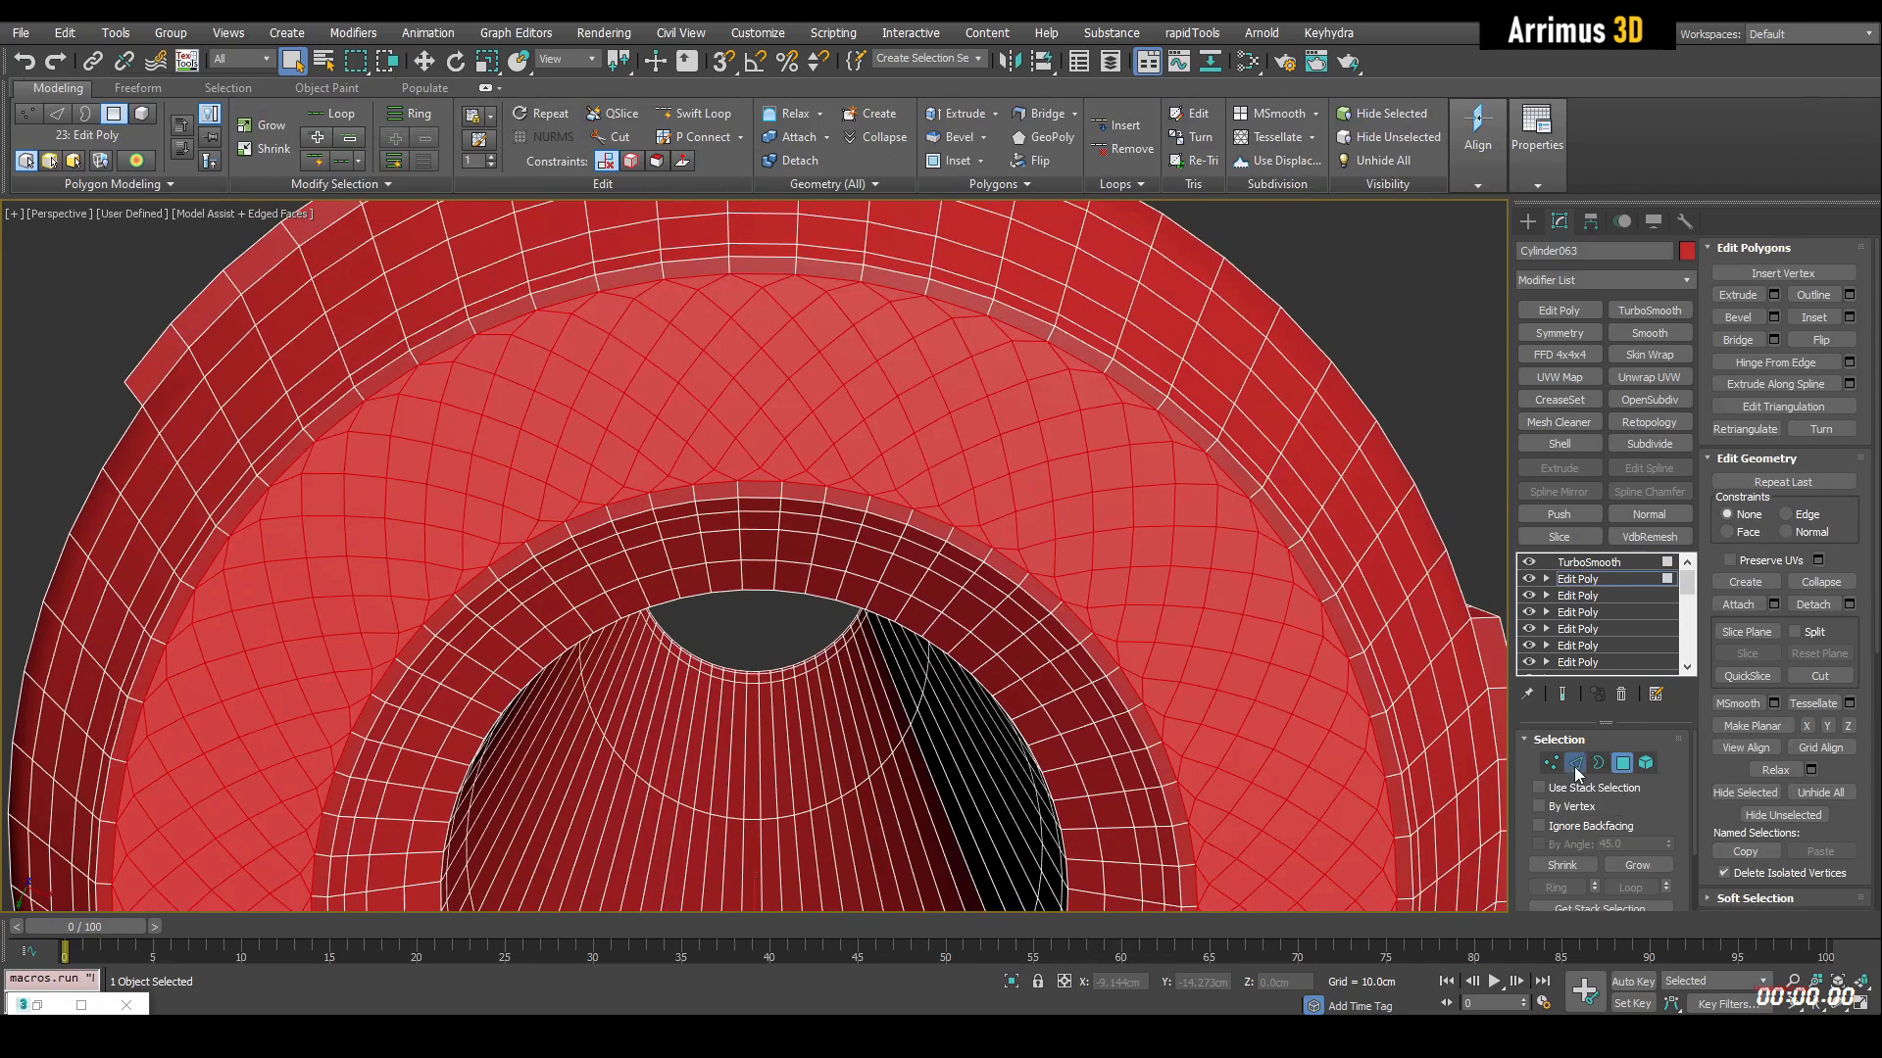
# Extrude the bottom grid edges by -0.24cm height, 0.24cm width to carve diamond grooves.
pyautogui.click(1574, 762)
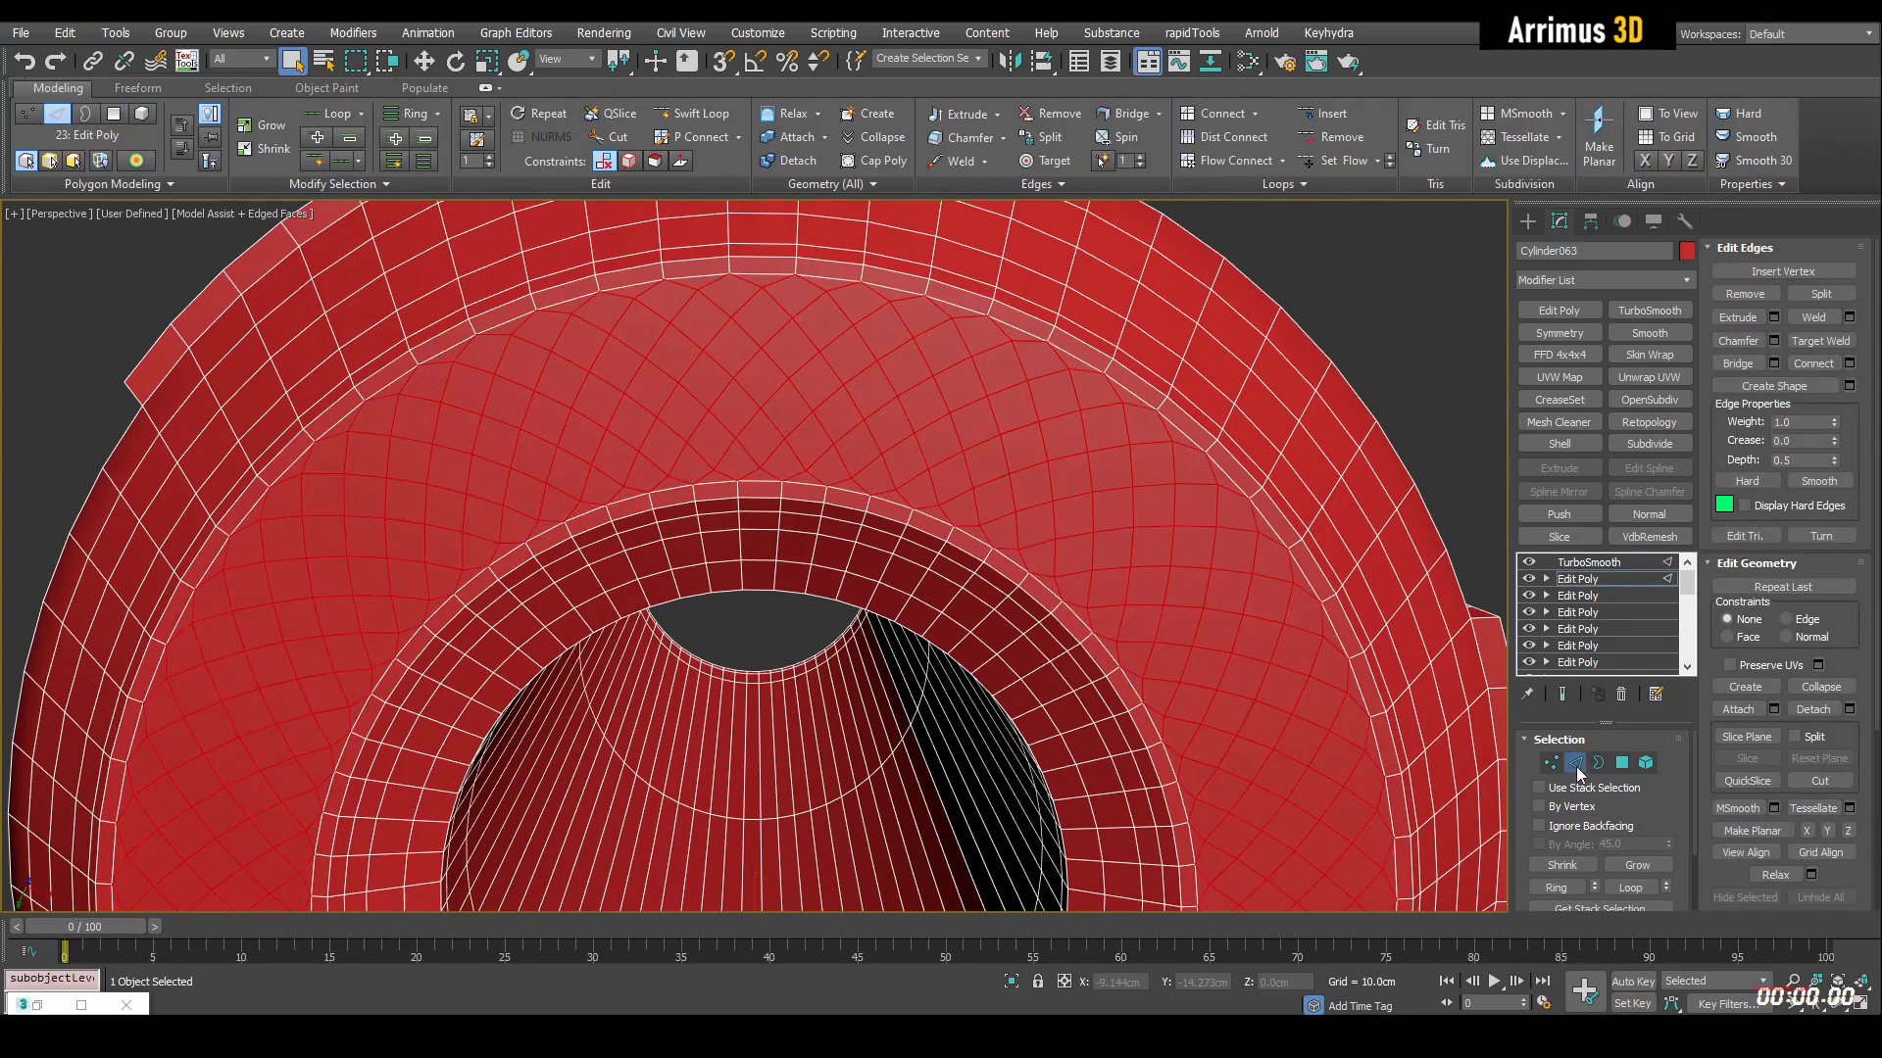
pyautogui.click(1621, 762)
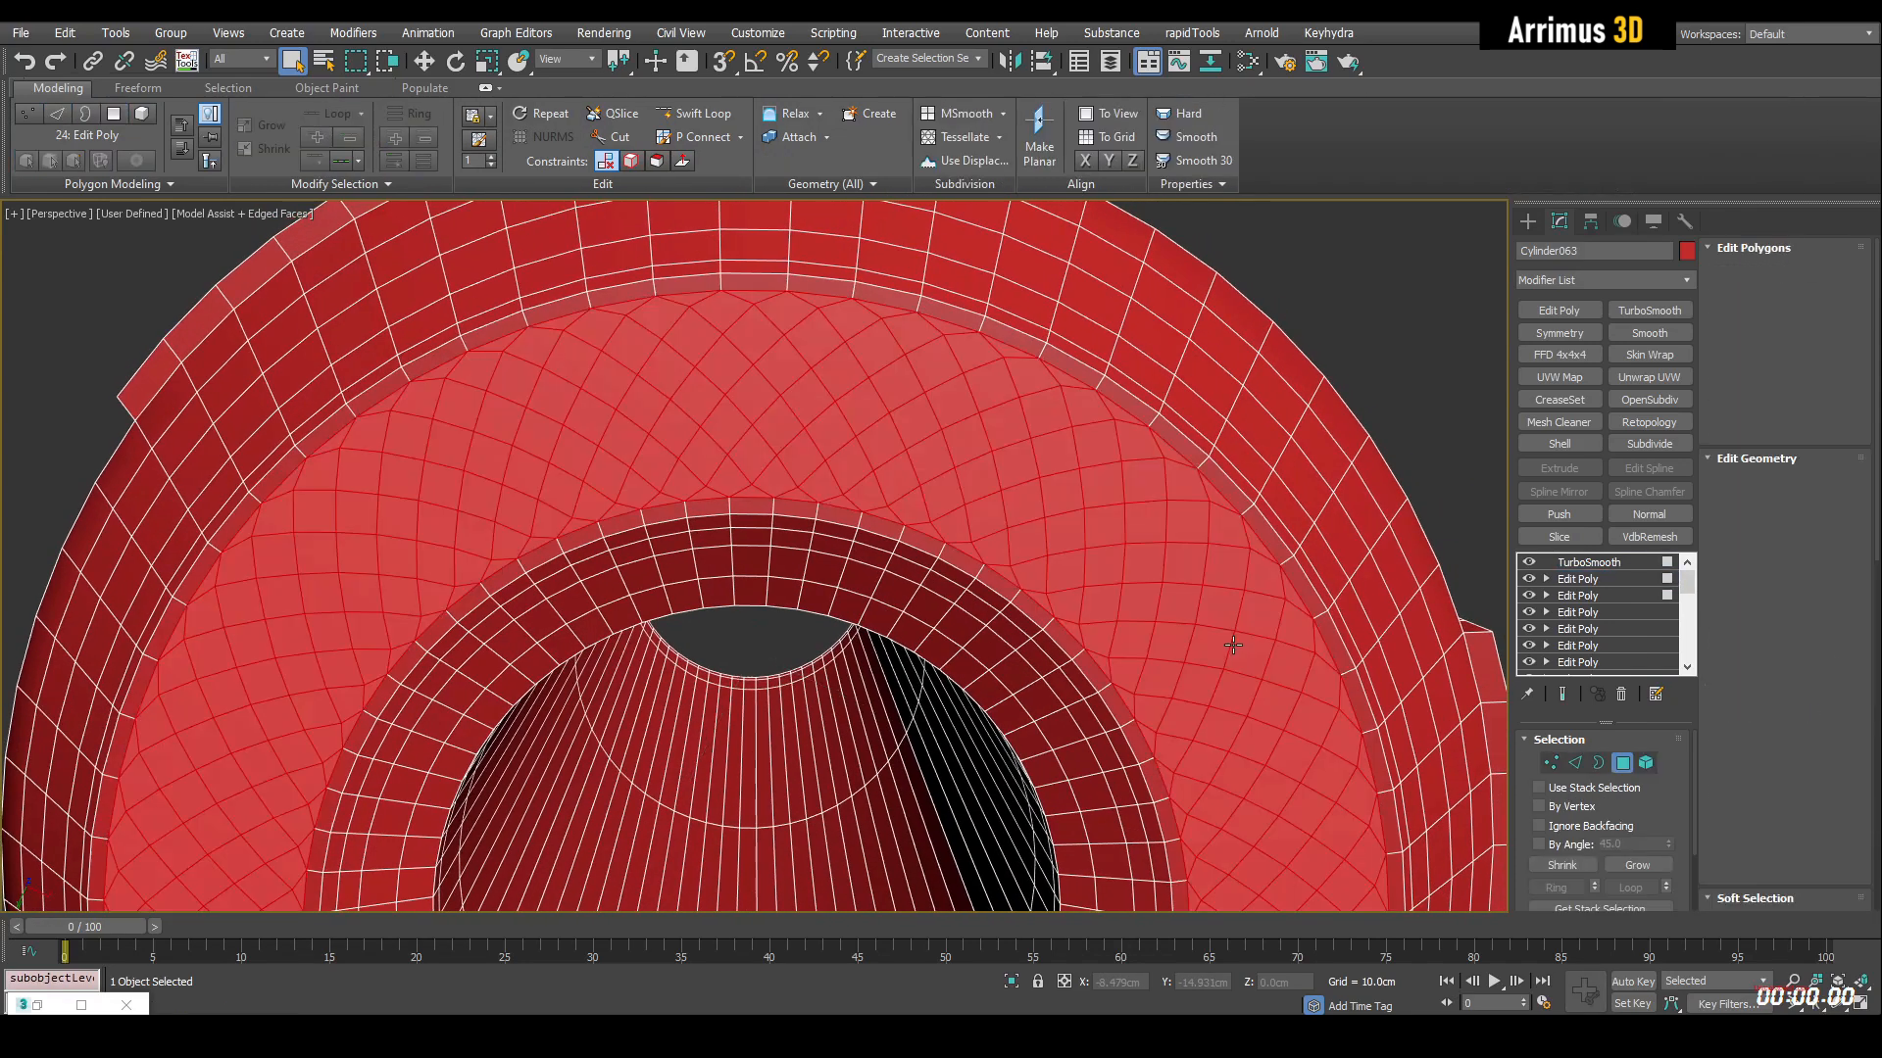
pyautogui.click(1573, 762)
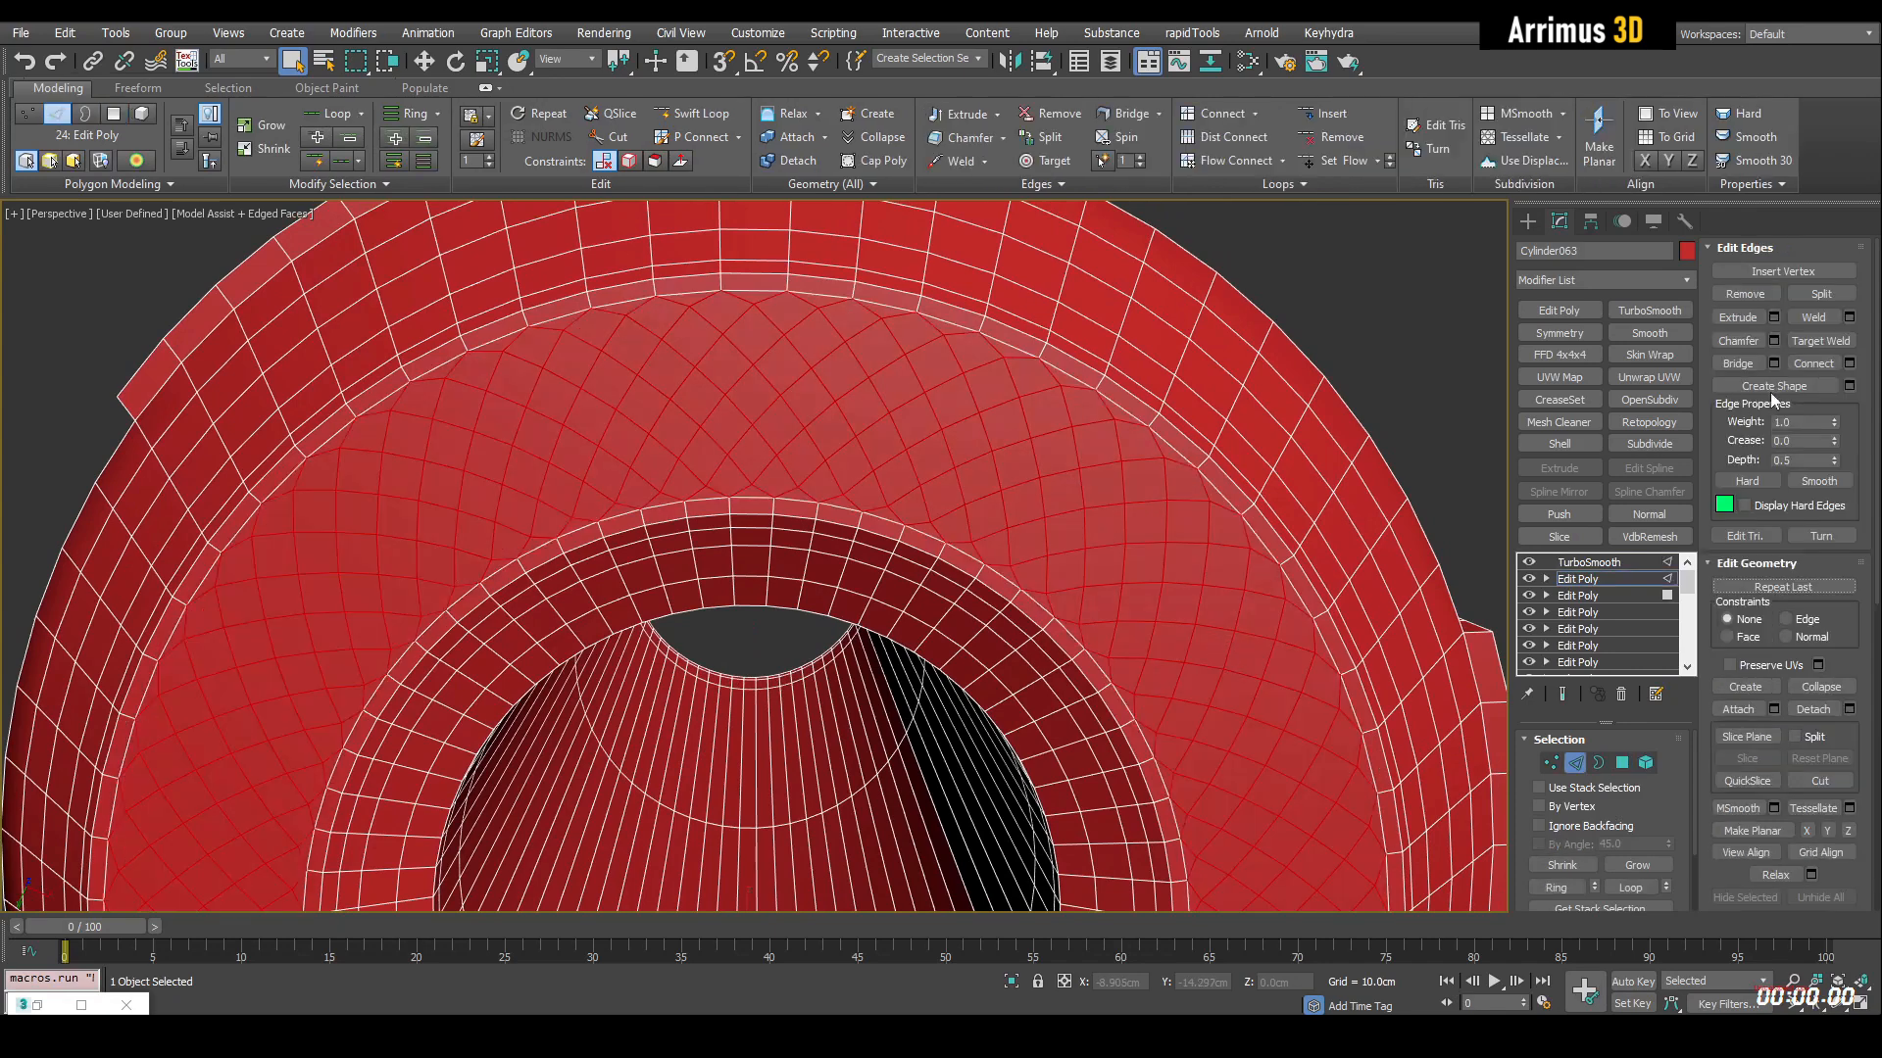
pyautogui.click(1780, 318)
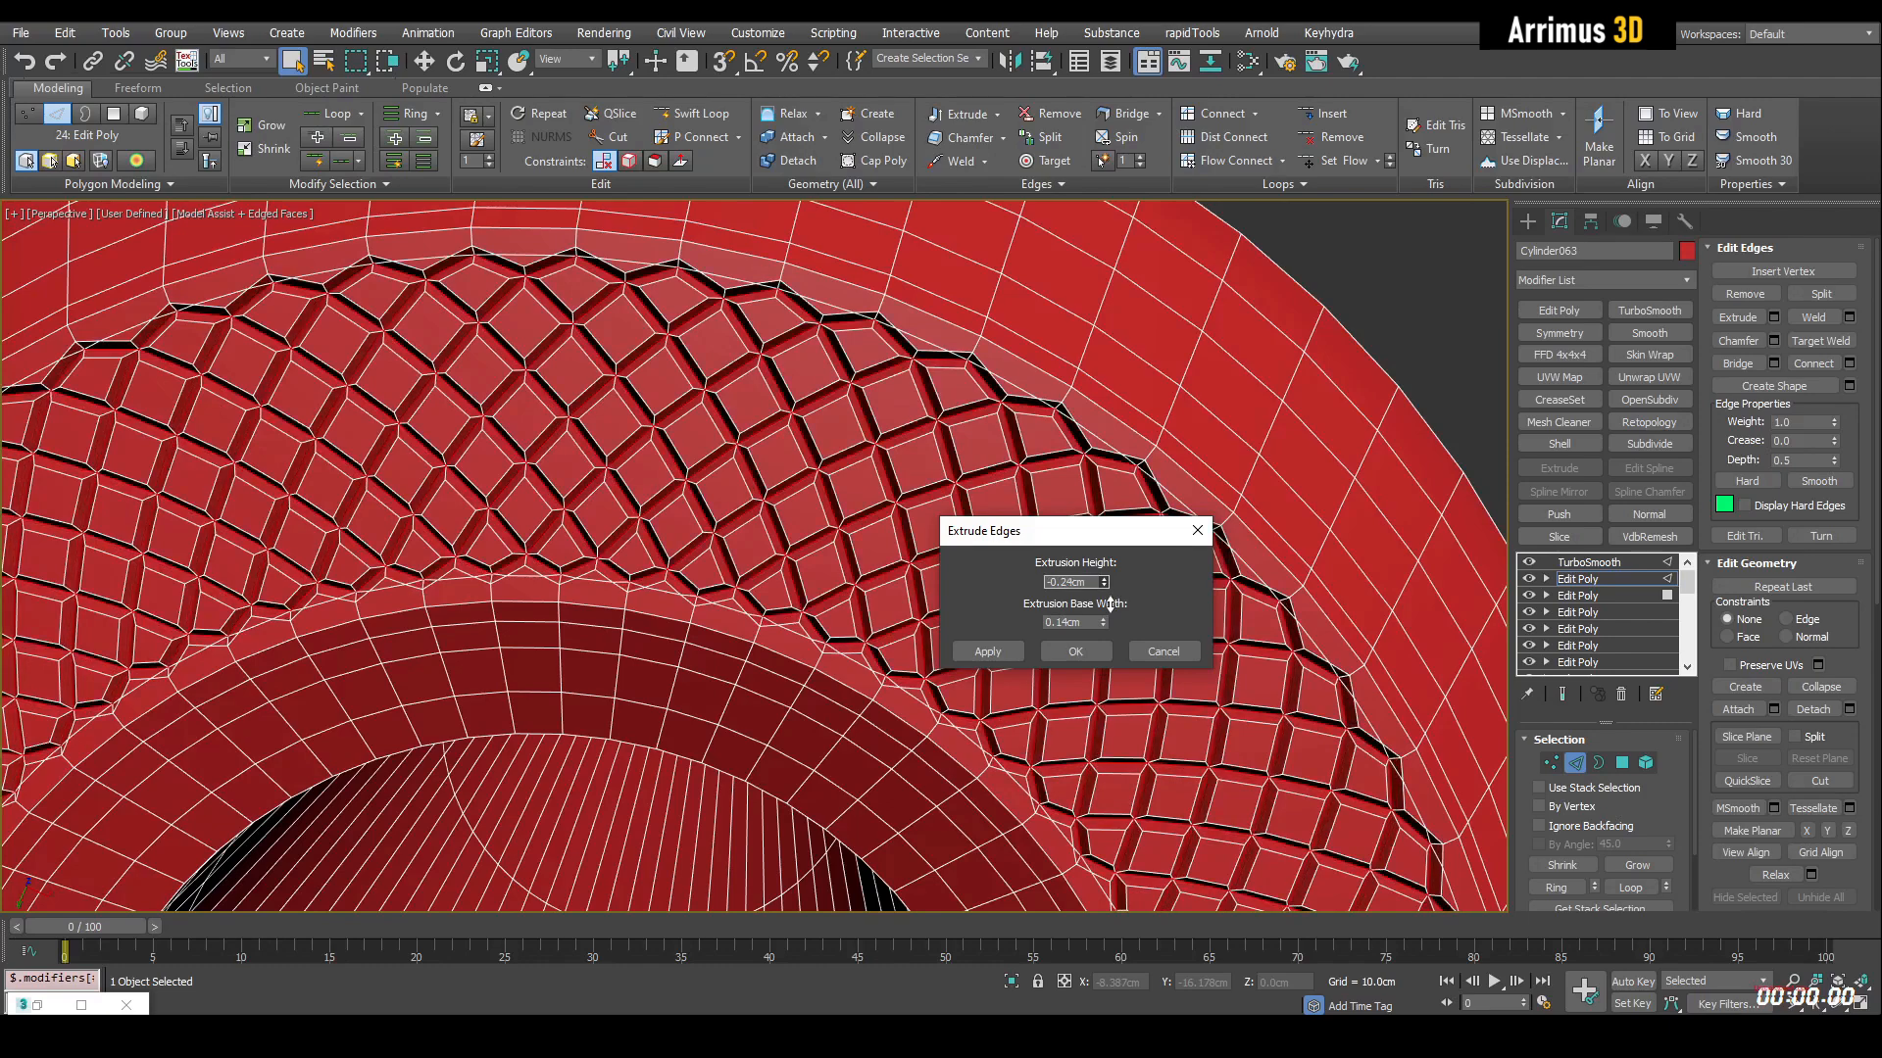
pyautogui.click(1072, 650)
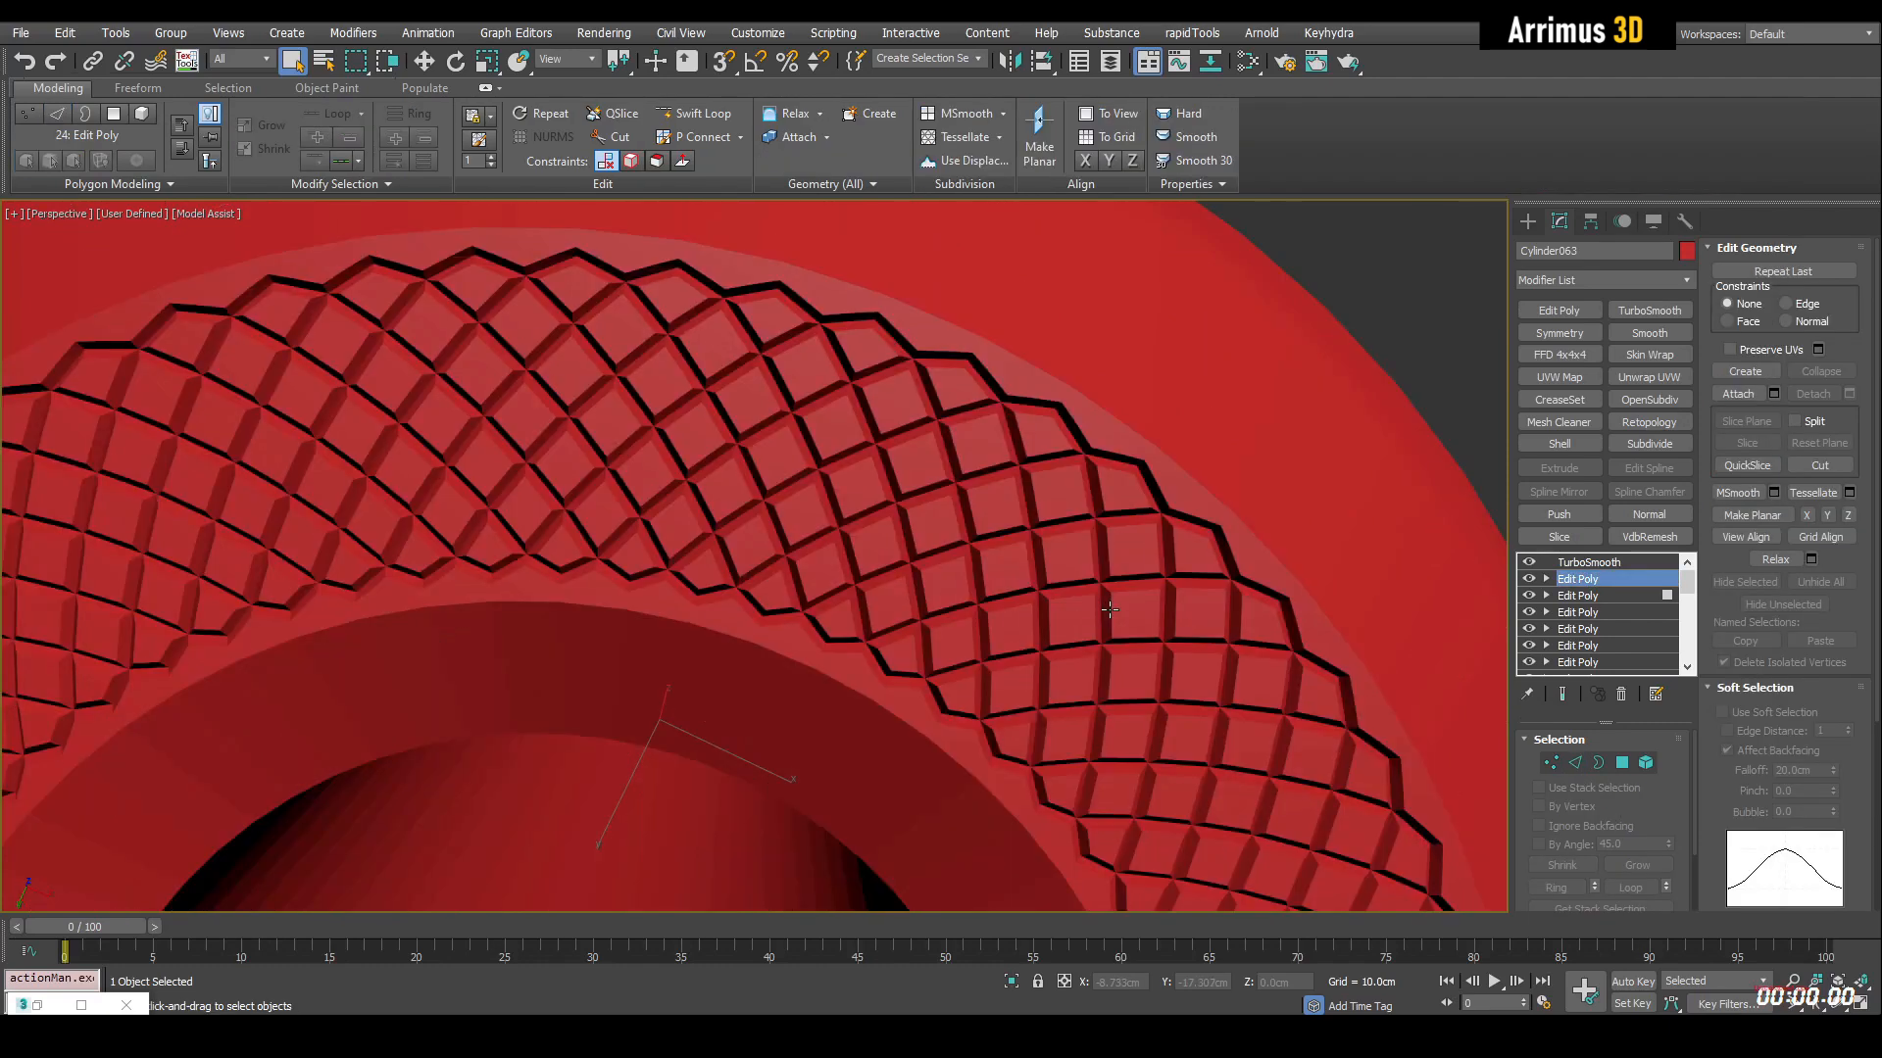